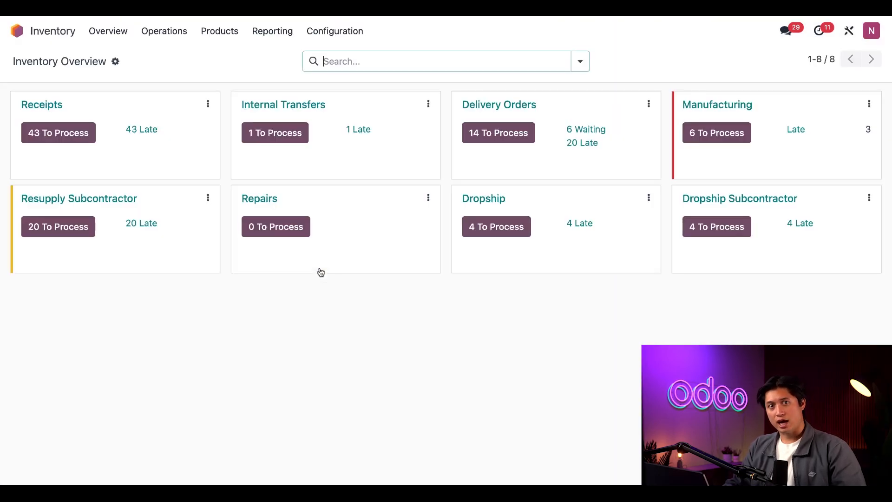
Review the Valuation section of Inventory Settings and confirm Landed Costs is enabled.
{"action": "left_click", "coordinate": [335, 31]}
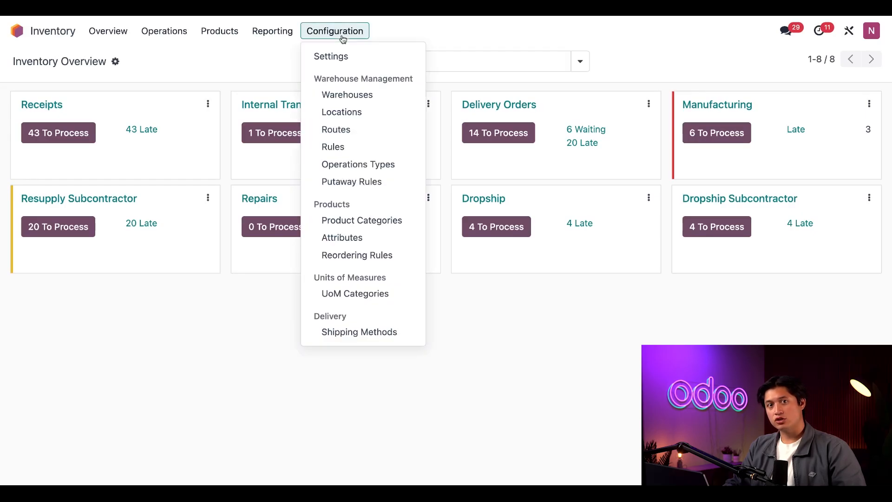
{"action": "left_click", "coordinate": [331, 55]}
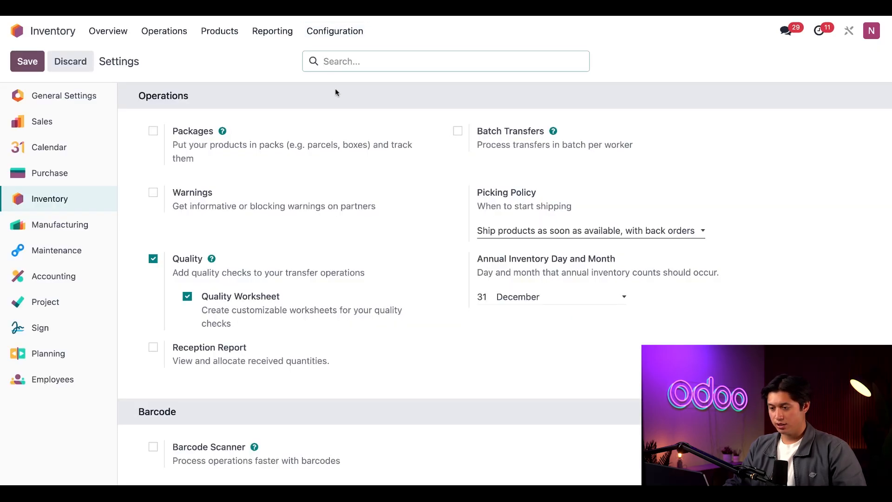
{"action": "scroll", "scroll_direction": "down", "scroll_amount": 3}
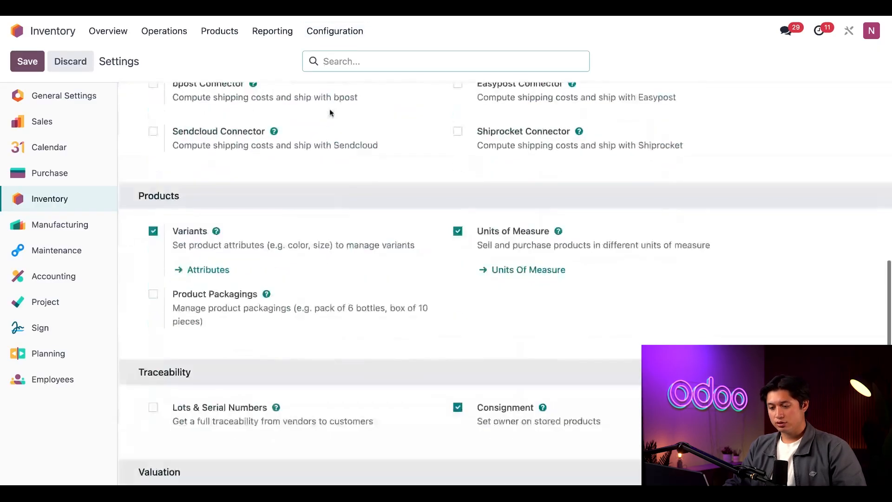
{"action": "scroll", "scroll_direction": "down", "scroll_amount": 3}
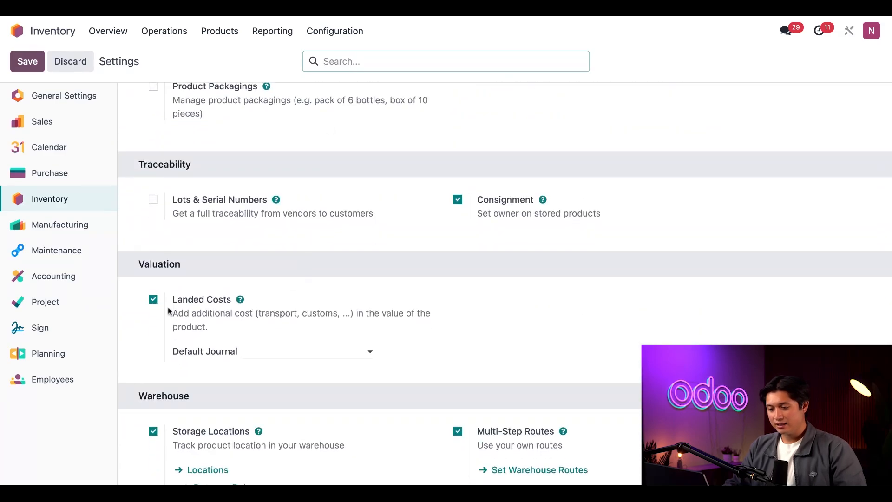
{"action": "mouse_move", "coordinate": [138, 328]}
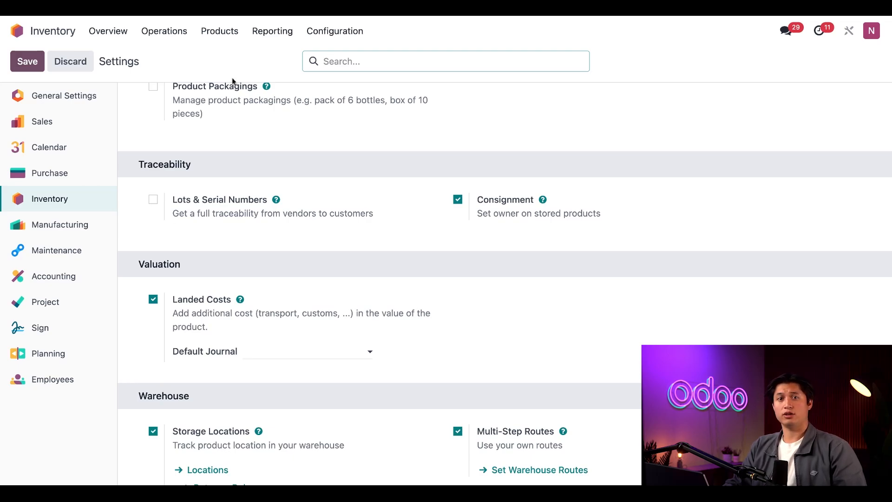
Review the All product category's Inventory Valuation: AVCO costing, automated valuation.
{"action": "left_click", "coordinate": [334, 31]}
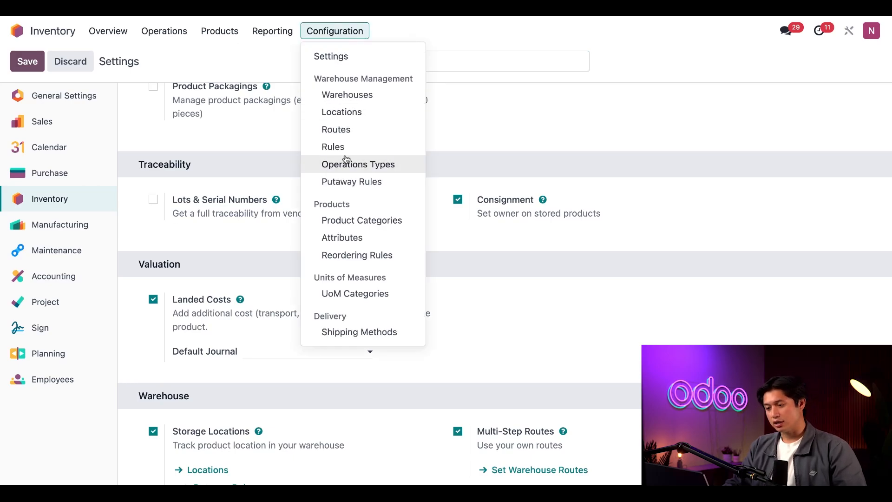
{"action": "left_click", "coordinate": [362, 220]}
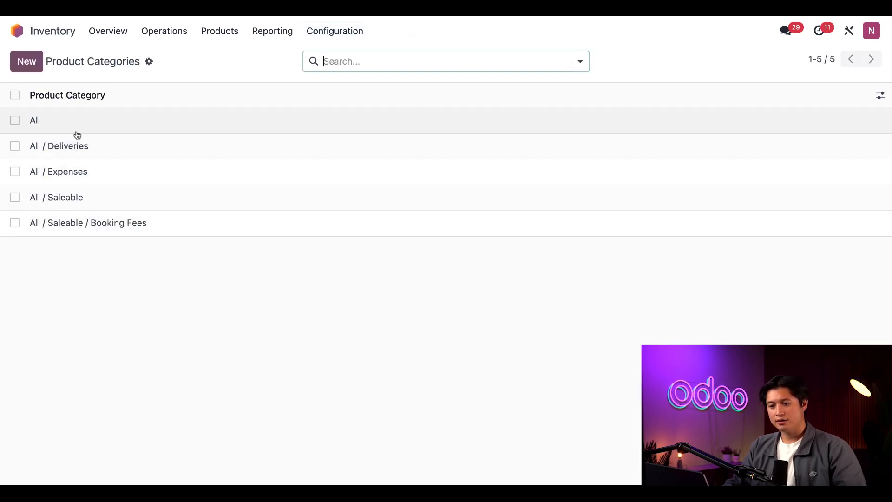
{"action": "left_click", "coordinate": [35, 119]}
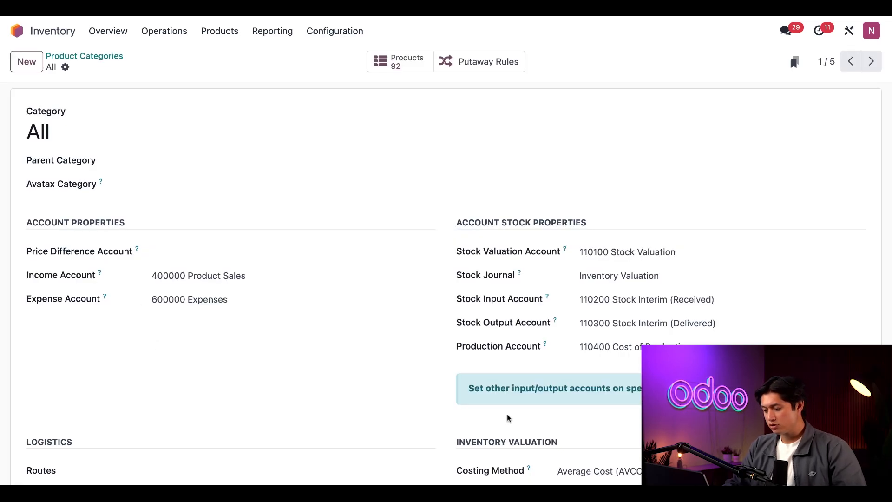
{"action": "scroll", "scroll_direction": "down", "scroll_amount": 3}
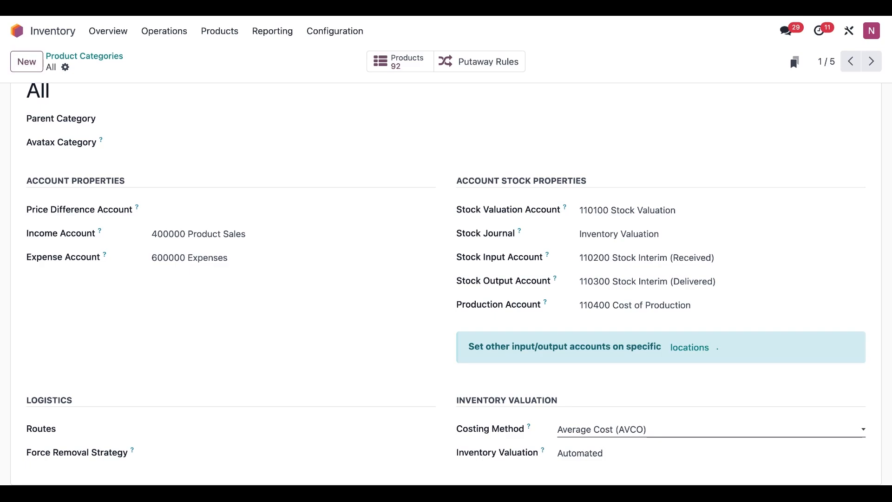
{"action": "mouse_move", "coordinate": [653, 437]}
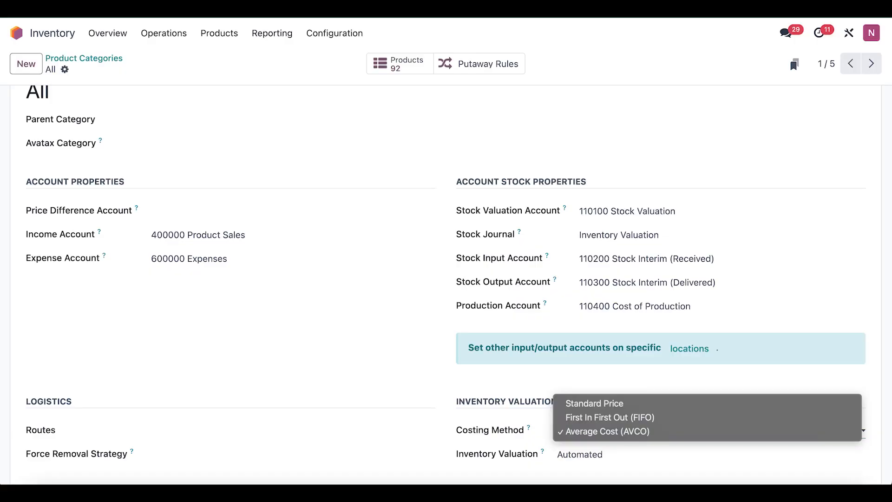
{"action": "mouse_move", "coordinate": [594, 403]}
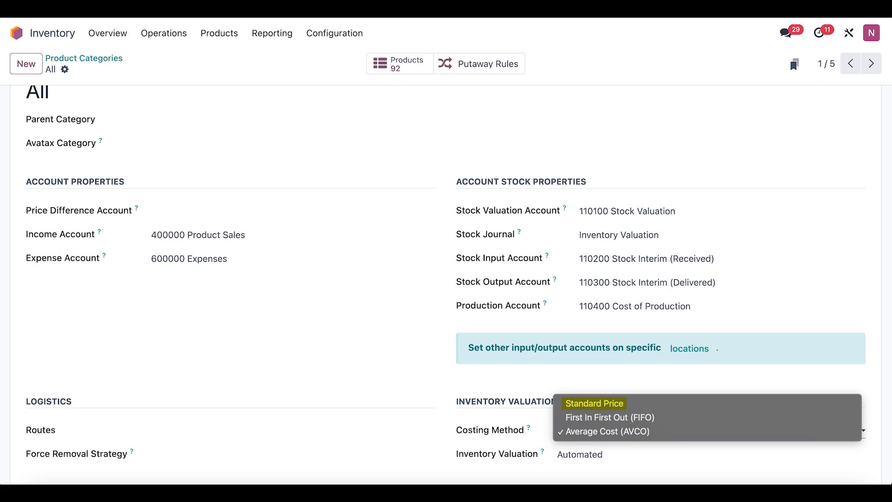
{"action": "mouse_move", "coordinate": [609, 417]}
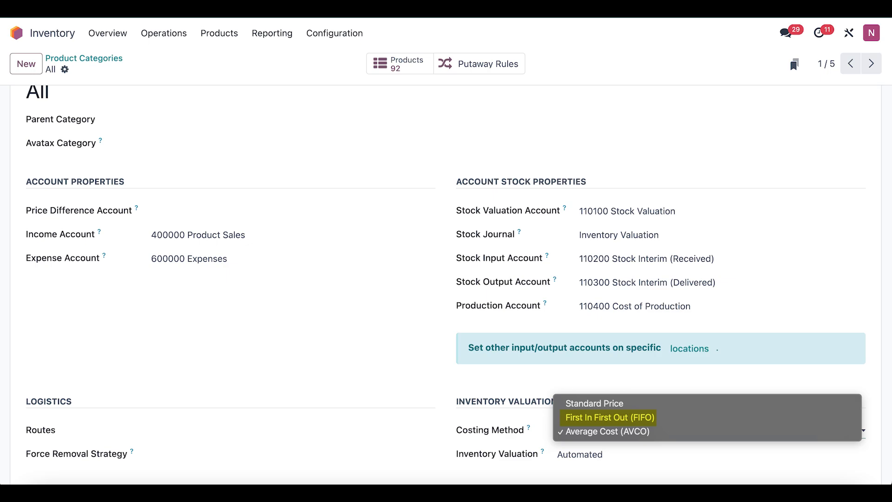
{"action": "left_click", "coordinate": [608, 431]}
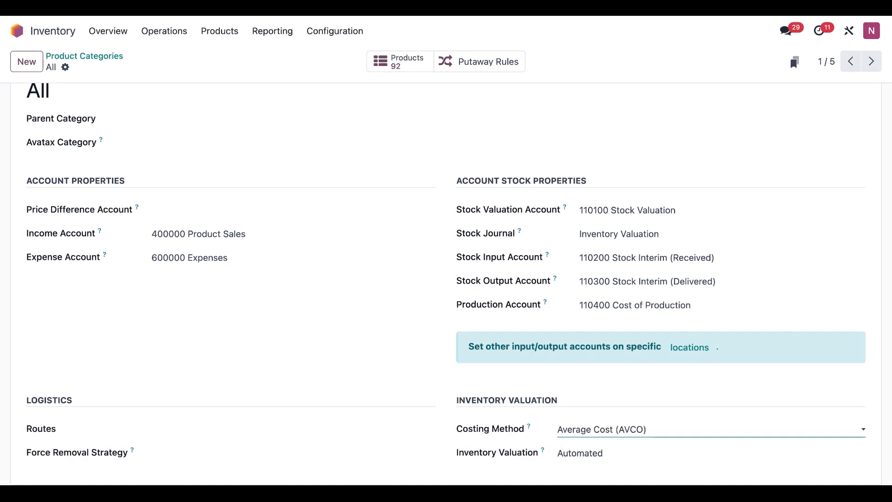
{"action": "mouse_move", "coordinate": [551, 468]}
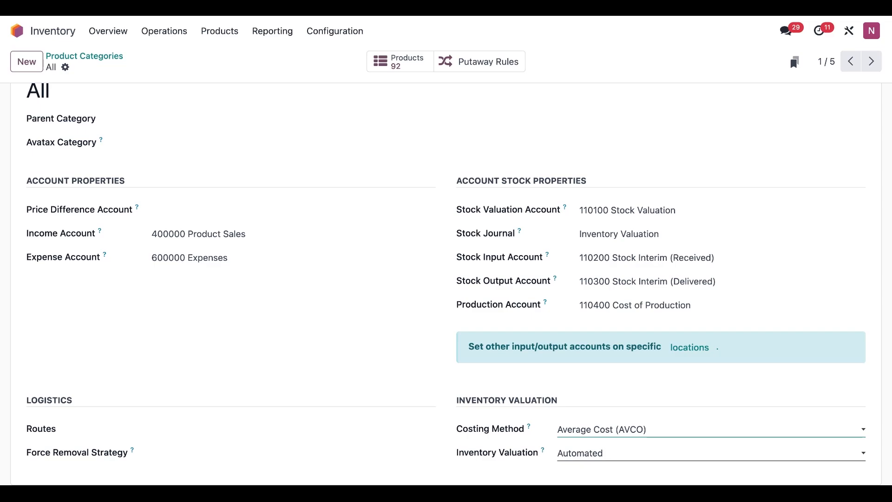
{"action": "left_click", "coordinate": [708, 453]}
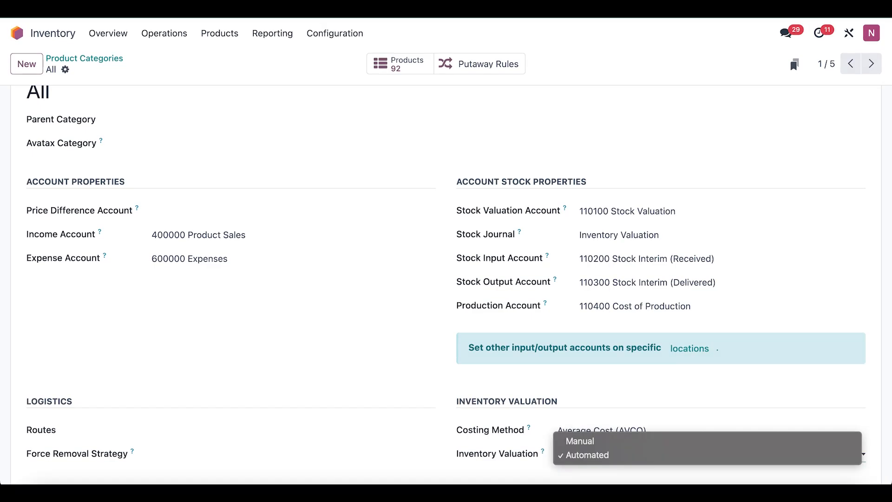
{"action": "mouse_move", "coordinate": [580, 440]}
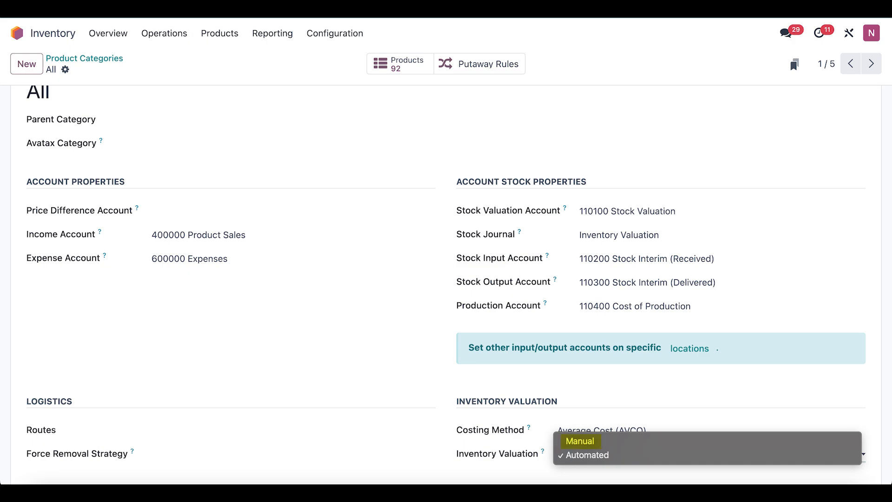
{"action": "left_click", "coordinate": [585, 455]}
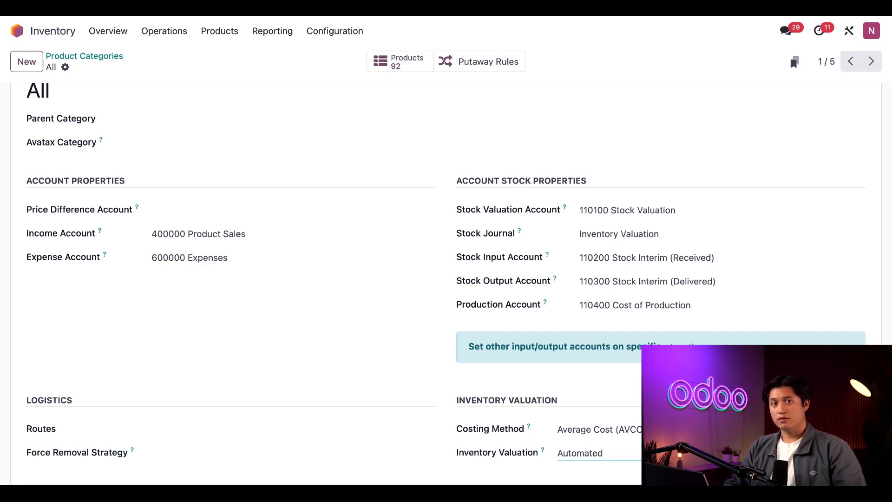
Search products for 'import tax' without the default filter and open the Import Tax record.
{"action": "left_click", "coordinate": [219, 32]}
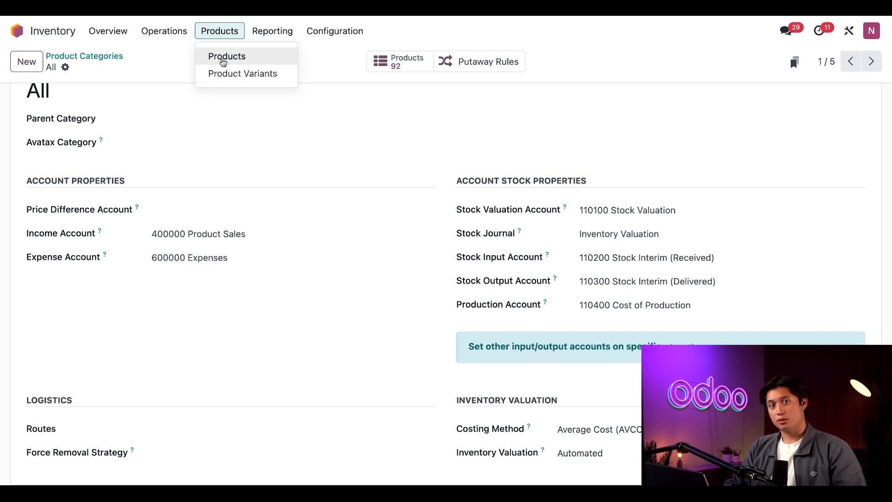
{"action": "left_click", "coordinate": [226, 56]}
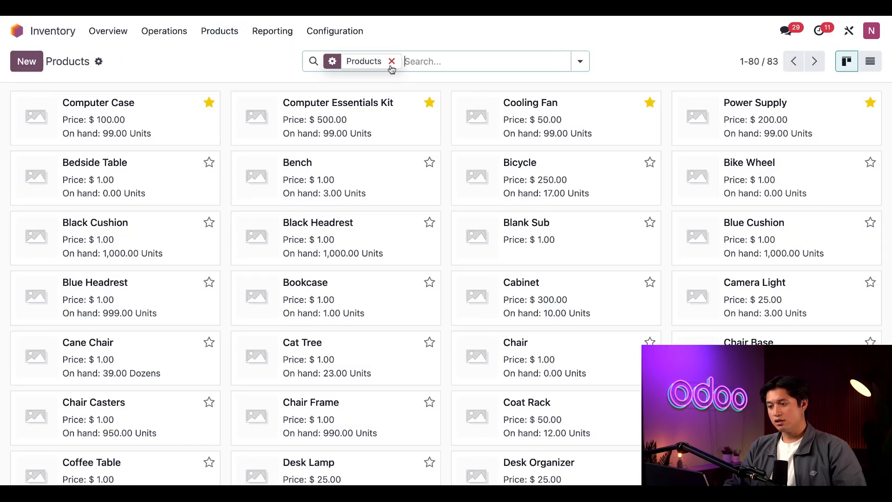
{"action": "left_click", "coordinate": [391, 61]}
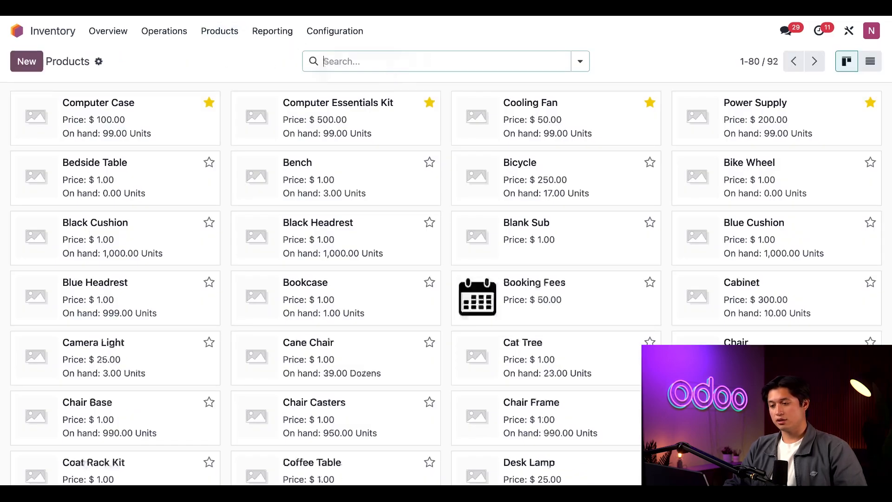
{"action": "type", "text": "import t"}
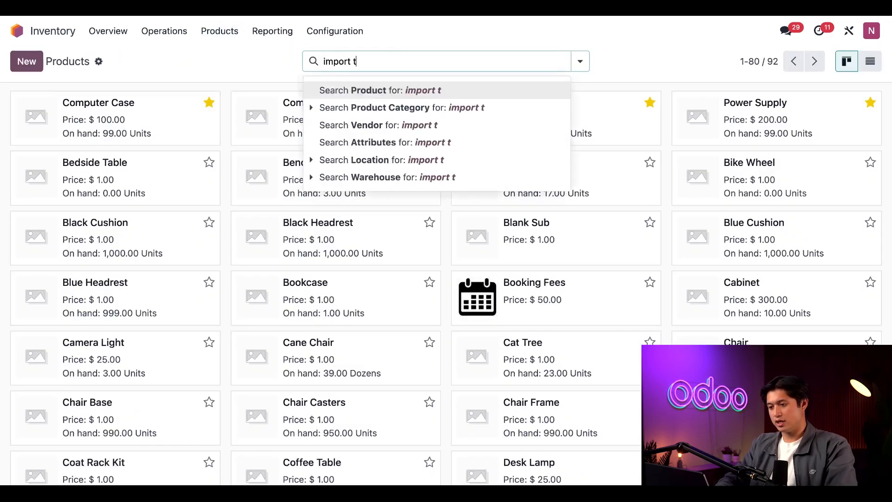
{"action": "left_click", "coordinate": [379, 91]}
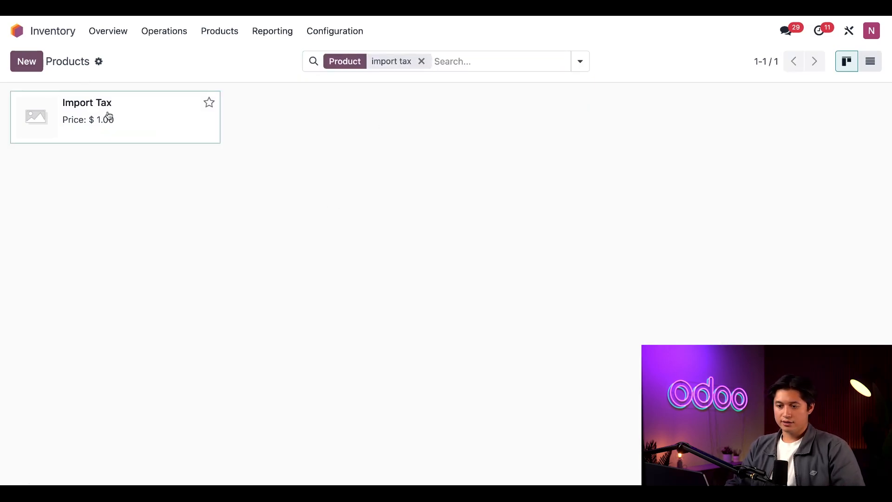
{"action": "left_click", "coordinate": [107, 116]}
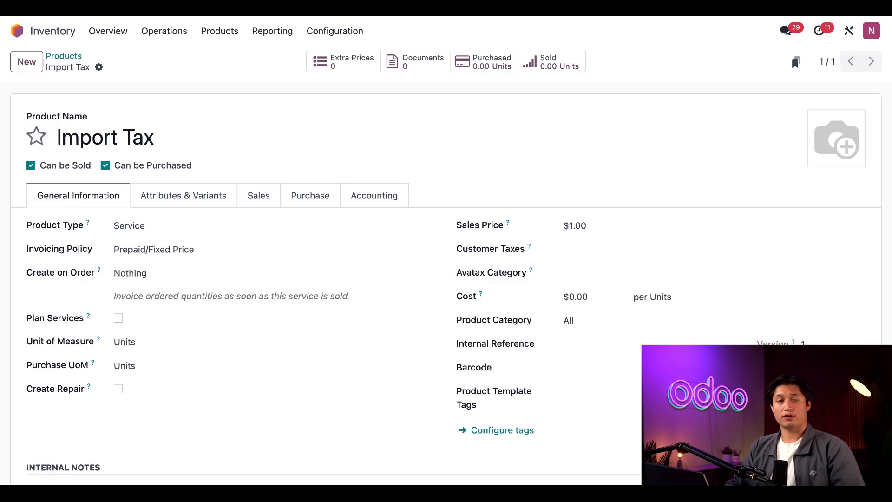
{"action": "left_click", "coordinate": [230, 127]}
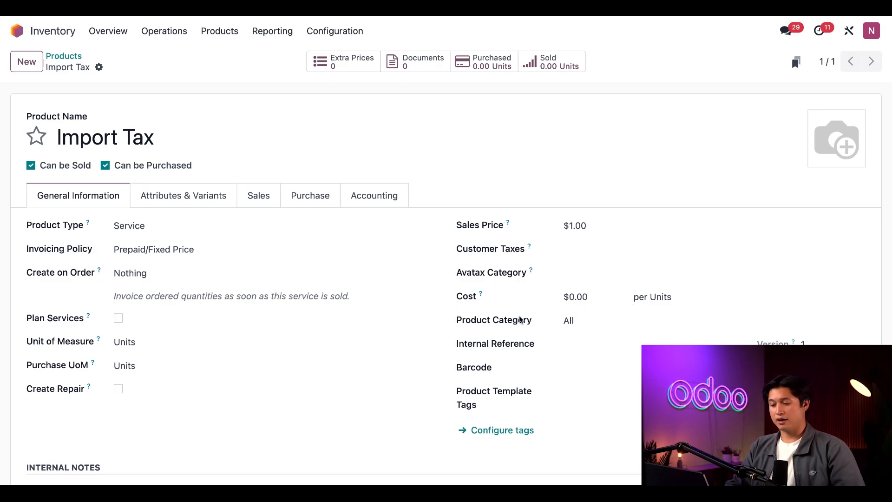
{"action": "mouse_move", "coordinate": [559, 331]}
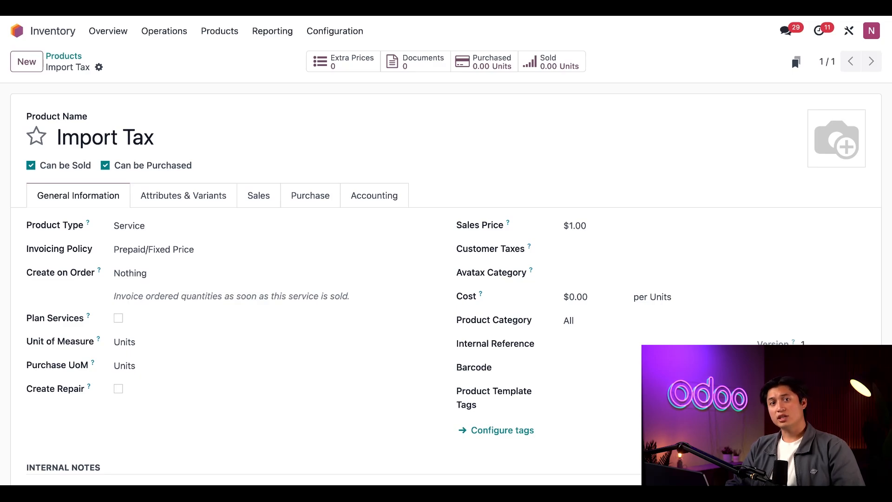
{"action": "mouse_move", "coordinate": [316, 204]}
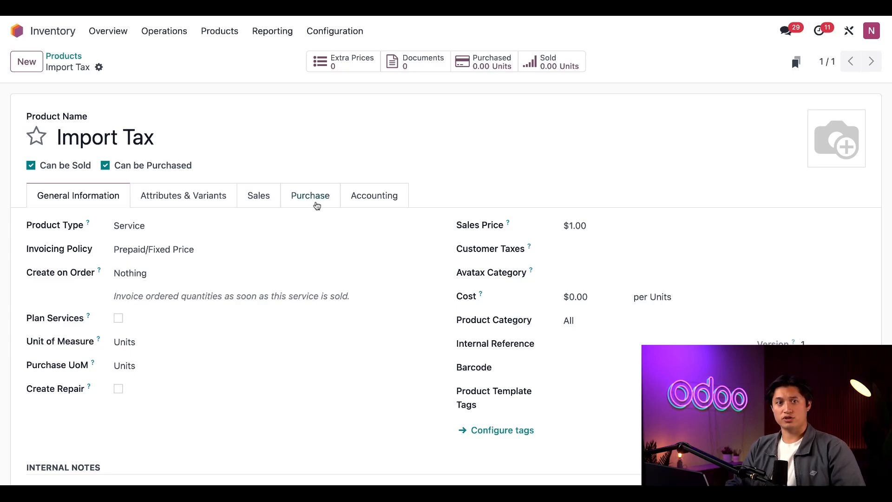
Show Import Tax's Purchase details to confirm 'Is a Landed Cost' is checked.
{"action": "left_click", "coordinate": [310, 195]}
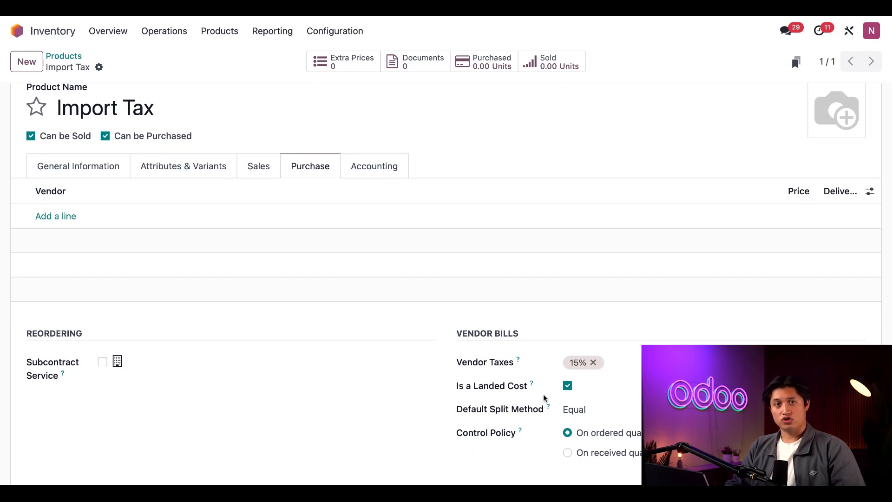
{"action": "mouse_move", "coordinate": [454, 415]}
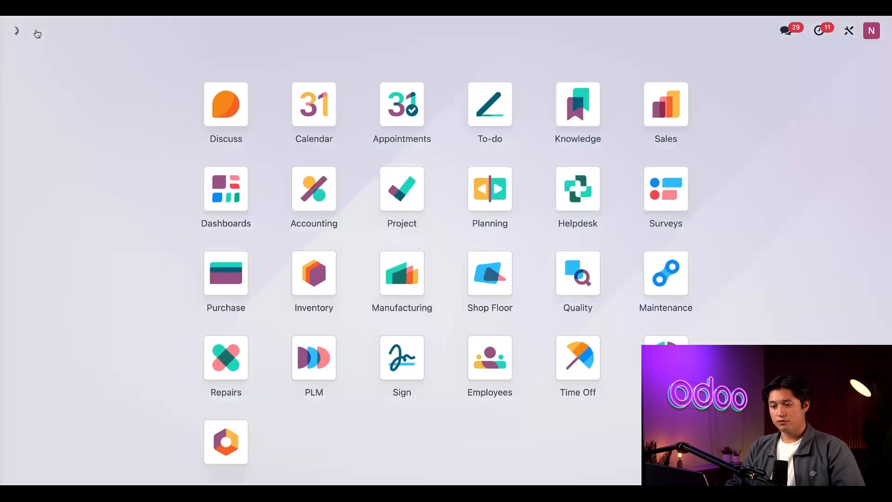
Start a new request for quotation with Wood Hut as the vendor.
{"action": "left_click", "coordinate": [226, 273]}
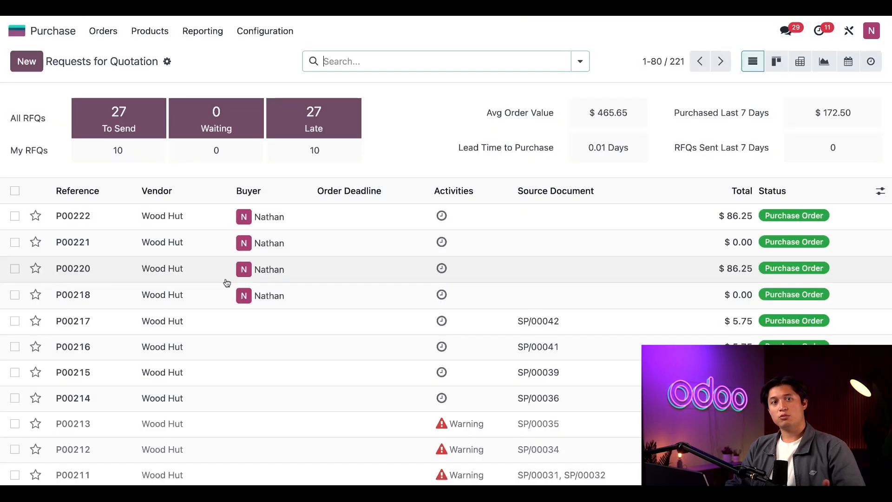
{"action": "mouse_move", "coordinate": [173, 223]}
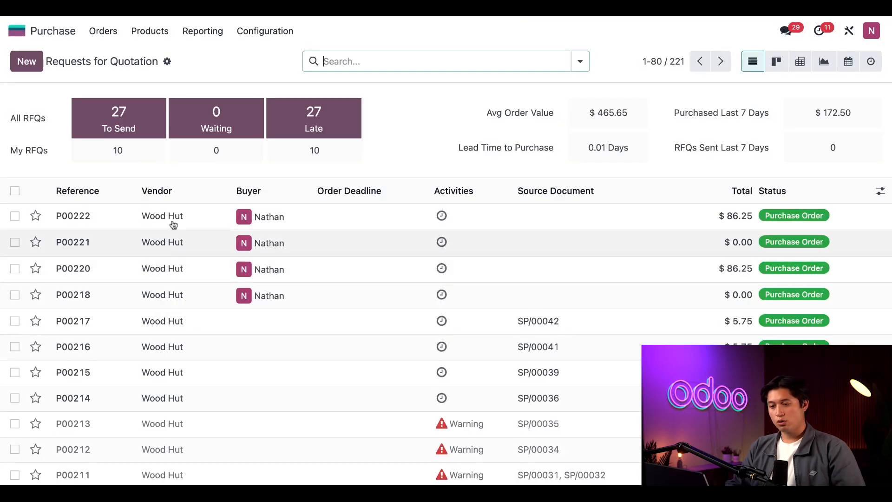
{"action": "left_click", "coordinate": [26, 62]}
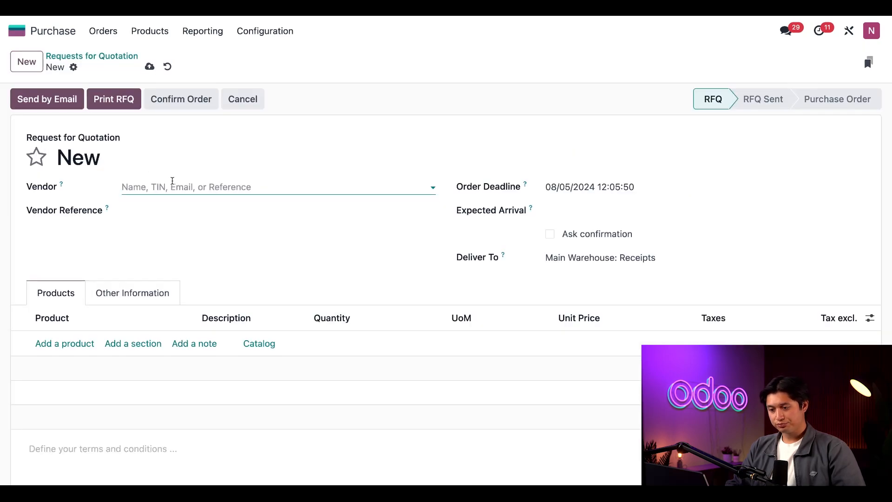
{"action": "type", "text": "wood"}
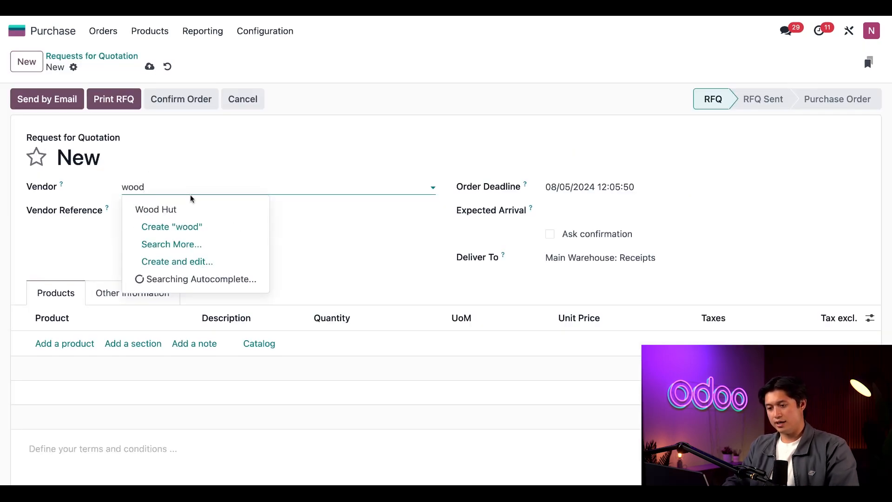
{"action": "left_click", "coordinate": [156, 210]}
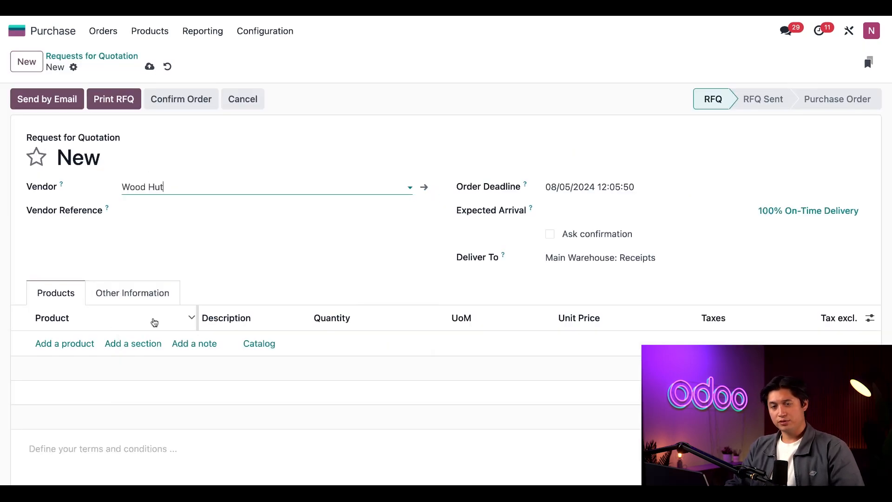
Add 3 Desk Organizers at 25.00 each and confirm the order as P00223.
{"action": "type", "text": "desk"}
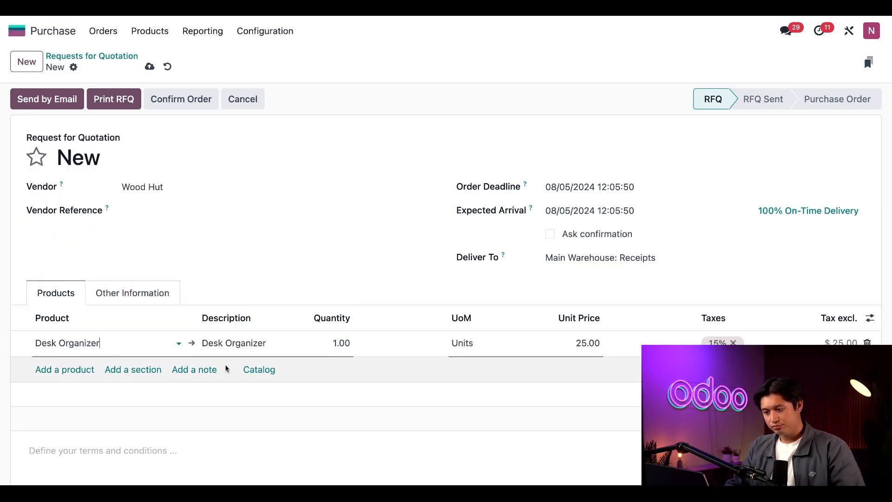
{"action": "mouse_move", "coordinate": [355, 364]}
{"action": "type", "text": "3"}
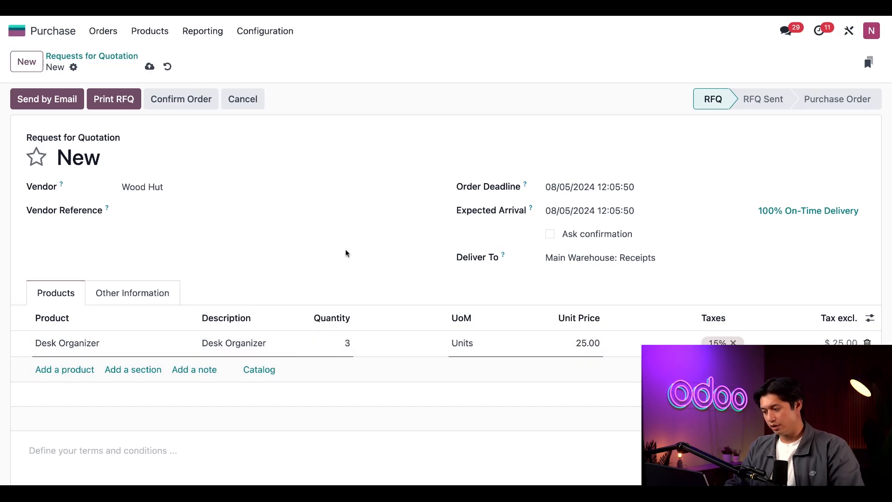
{"action": "left_click", "coordinate": [171, 187]}
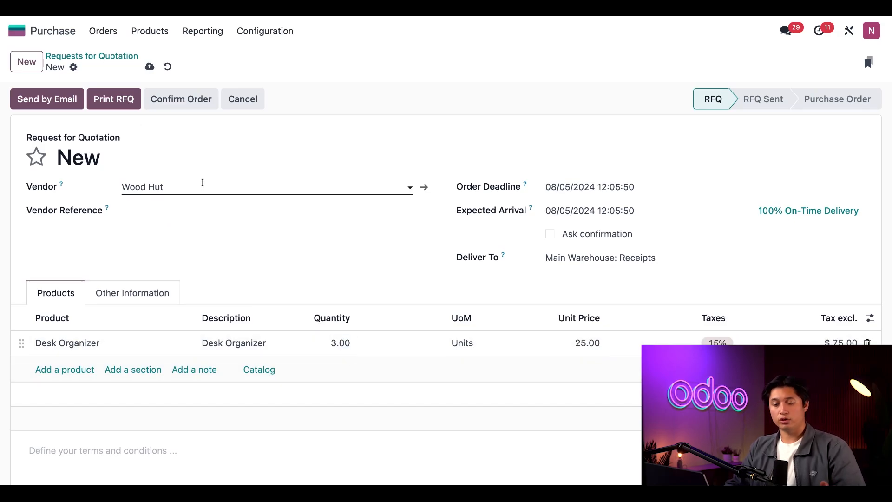
{"action": "left_click", "coordinate": [180, 98]}
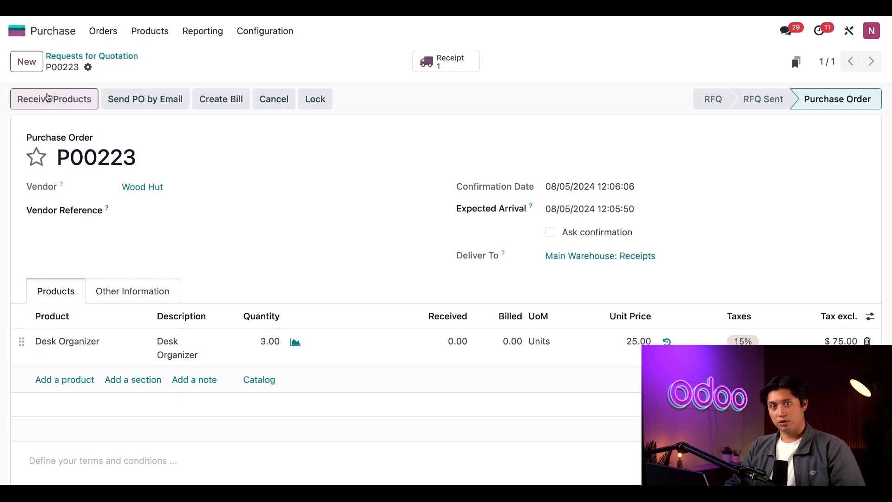
Validate receipt WH/IN/00173 for the three Desk Organizers.
{"action": "left_click", "coordinate": [54, 98]}
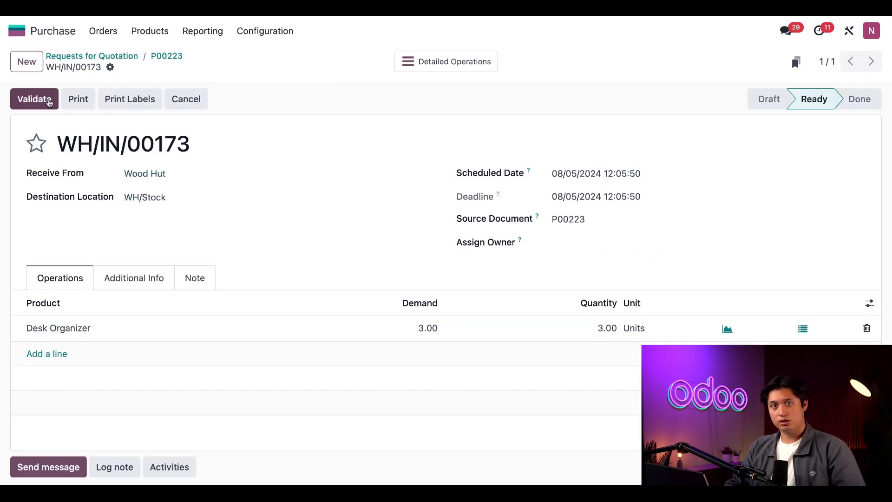
{"action": "left_click", "coordinate": [33, 98]}
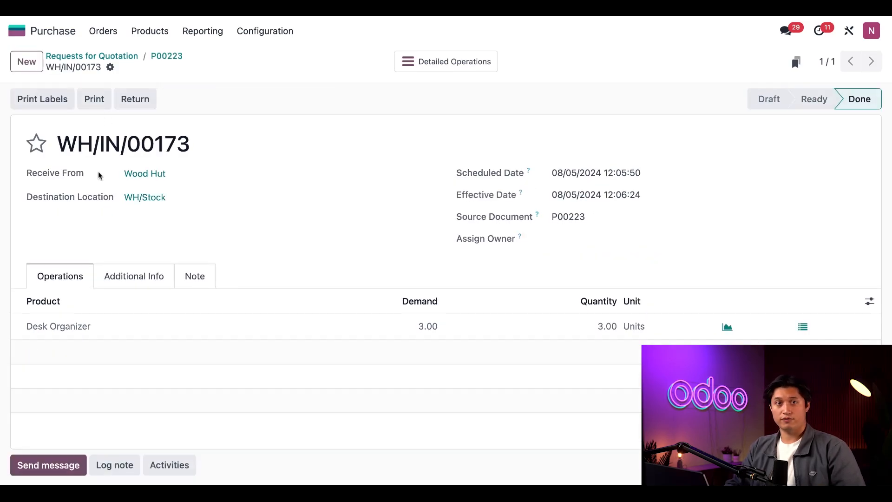
{"action": "mouse_move", "coordinate": [194, 138]}
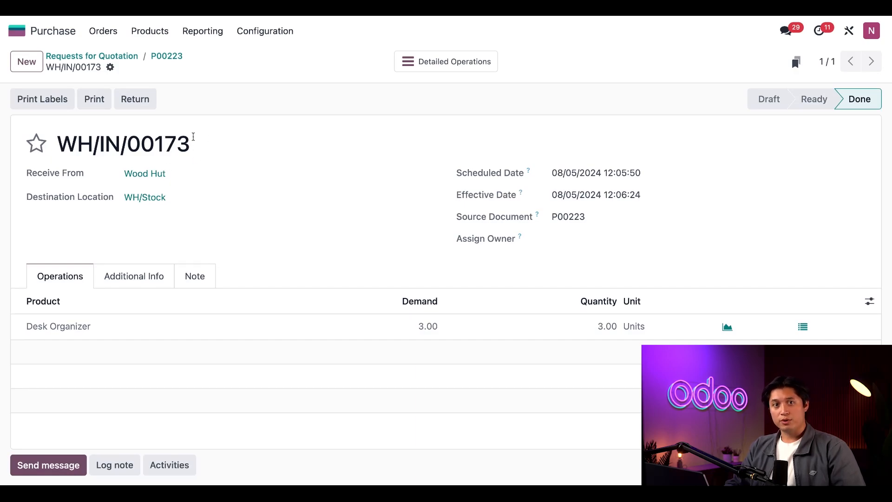
{"action": "mouse_move", "coordinate": [223, 147]}
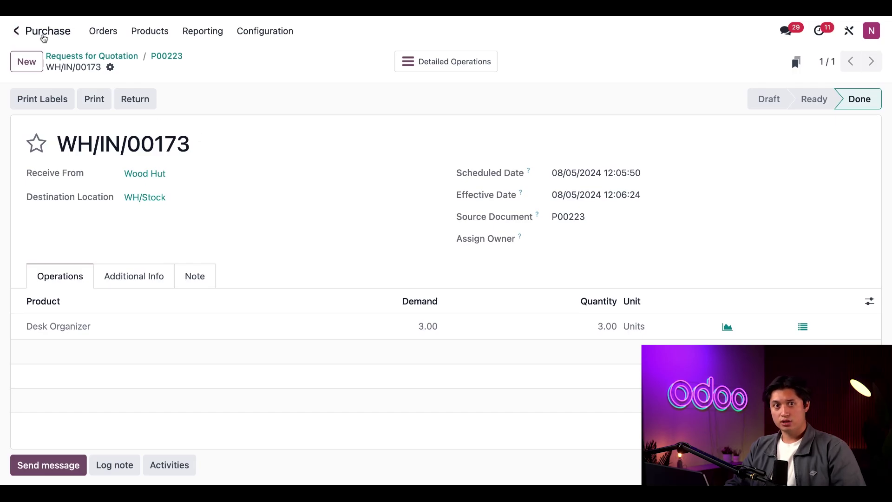
Switch to the Inventory app to check stock valuation.
{"action": "left_click", "coordinate": [14, 16]}
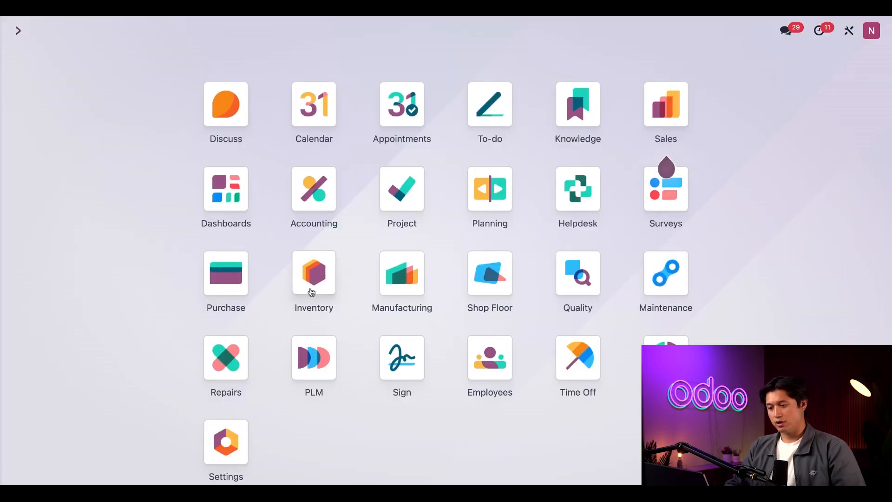
{"action": "left_click", "coordinate": [314, 273]}
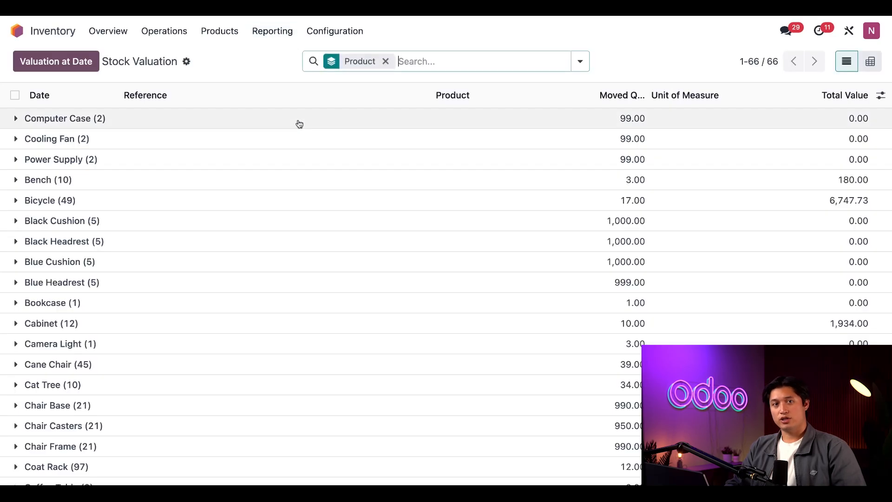
Locate Desk Organizer in the Stock Valuation report and review its 3 units worth 75.00.
{"action": "scroll", "scroll_direction": "down", "scroll_amount": 3}
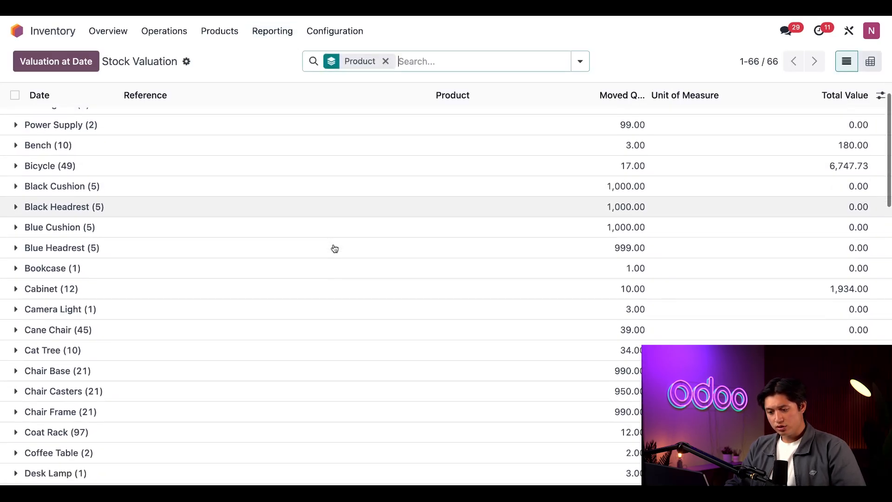
{"action": "scroll", "scroll_direction": "down", "scroll_amount": 3}
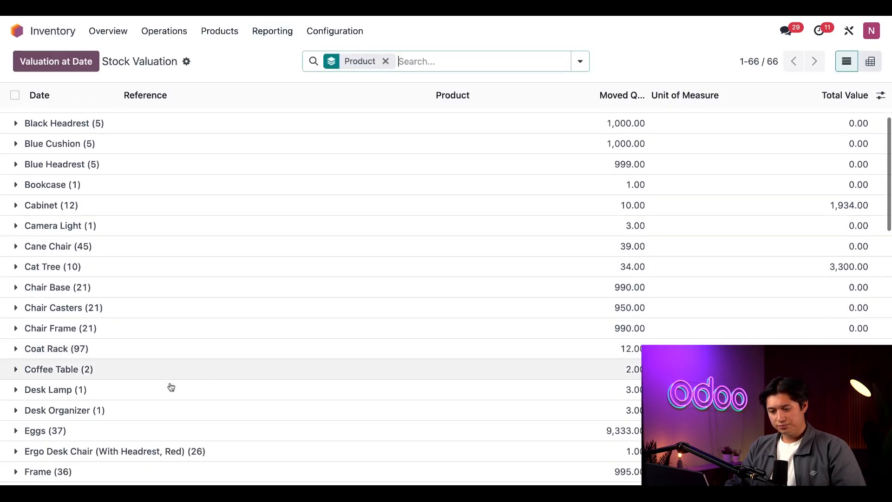
{"action": "mouse_move", "coordinate": [74, 411]}
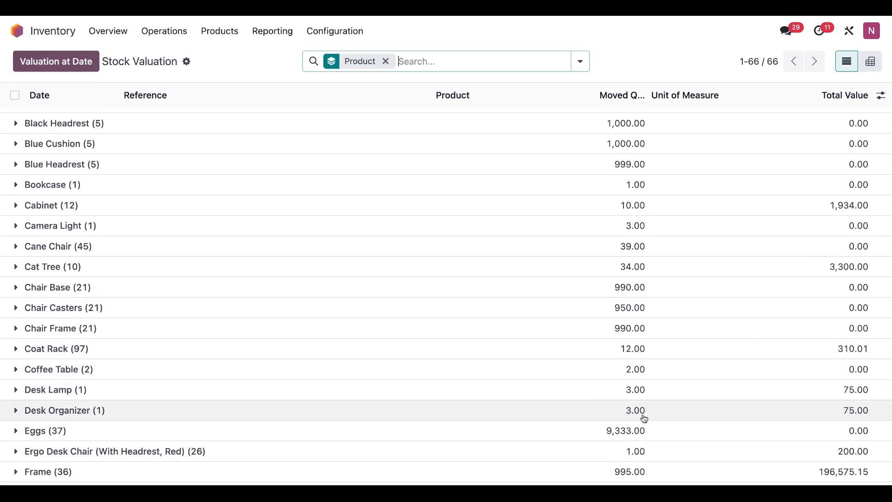
{"action": "double_click", "coordinate": [635, 410]}
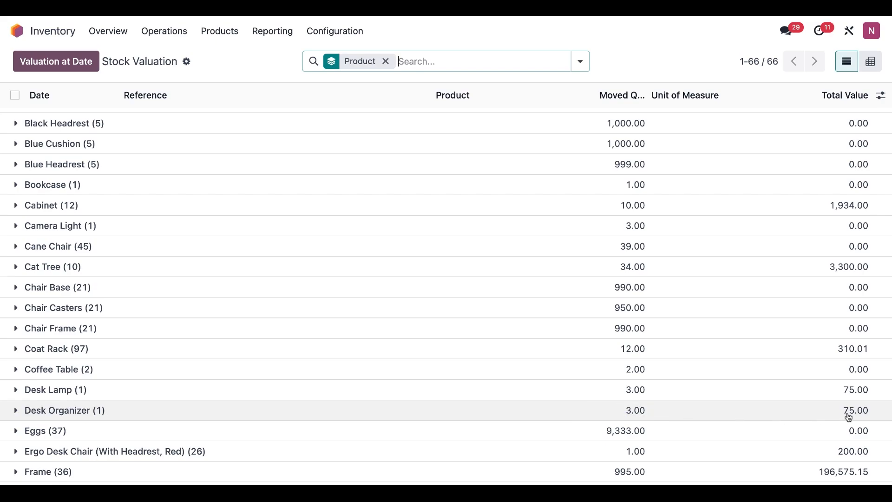
{"action": "double_click", "coordinate": [855, 411]}
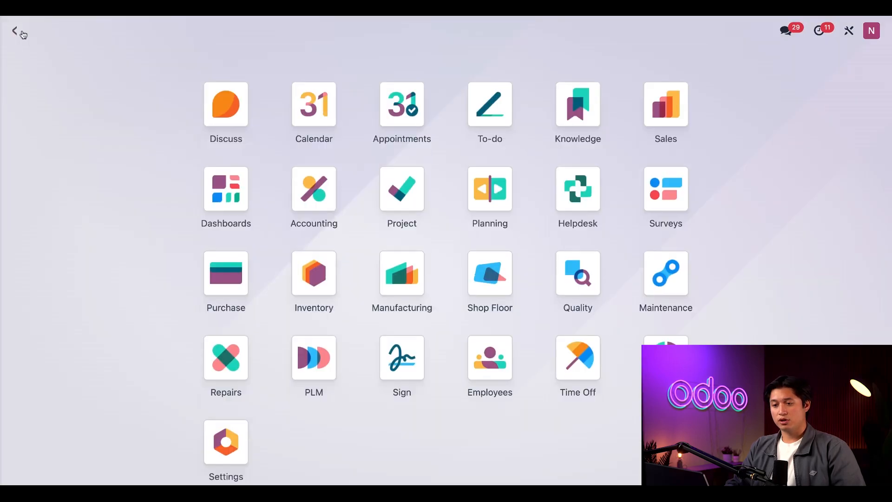
Reopen purchase order P00223 and start creating its vendor bill.
{"action": "left_click", "coordinate": [225, 273]}
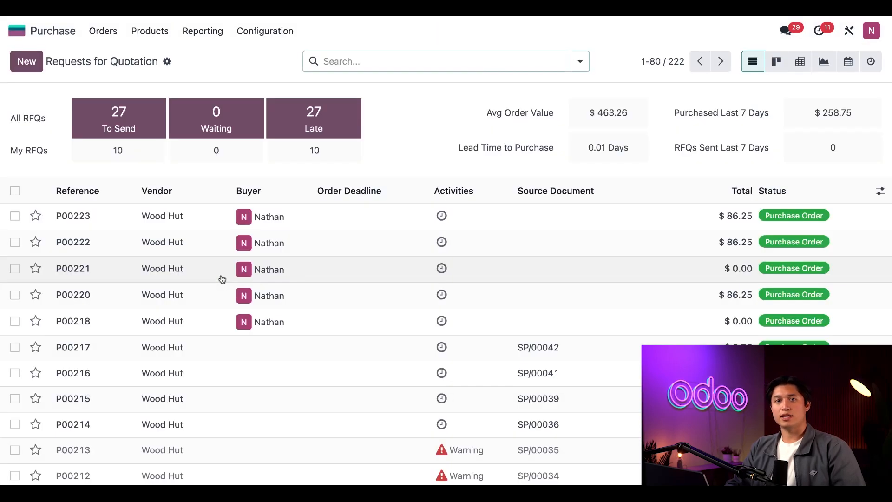
{"action": "left_click", "coordinate": [71, 216]}
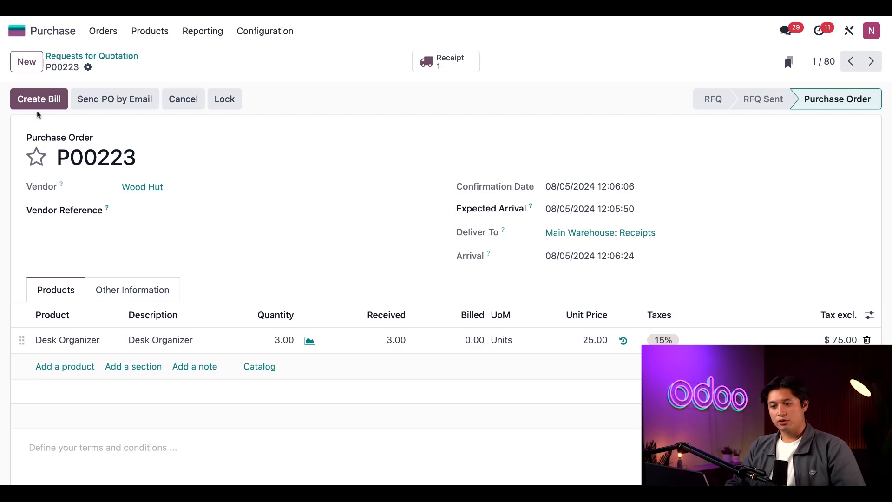
{"action": "left_click", "coordinate": [39, 99]}
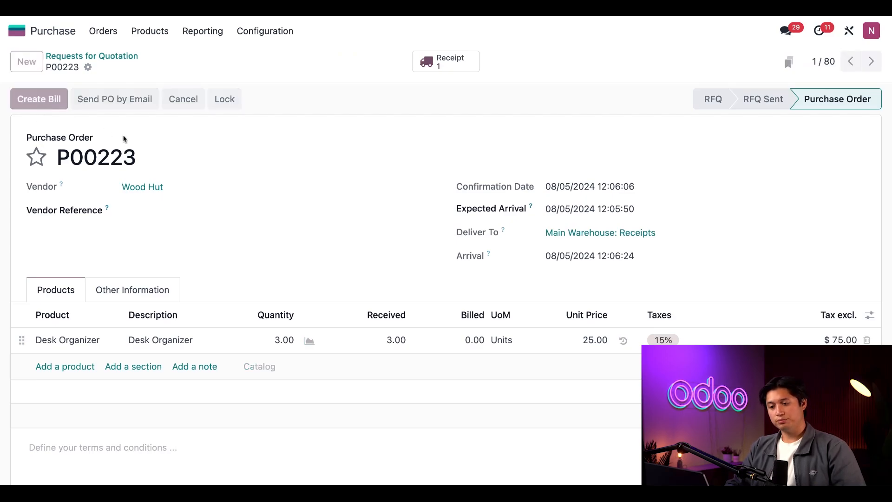
Date the Wood Hut bill 5 August 2024, add the Import Tax line, and post it.
{"action": "left_click", "coordinate": [39, 99]}
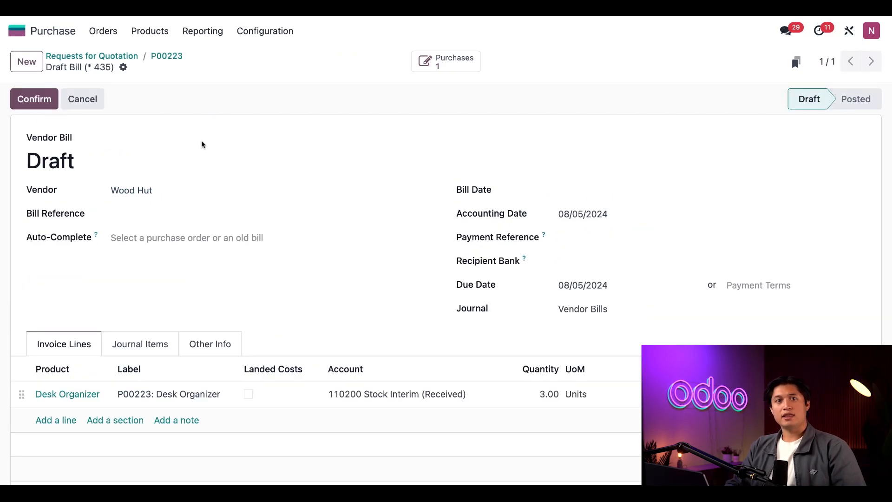
{"action": "mouse_move", "coordinate": [484, 173]}
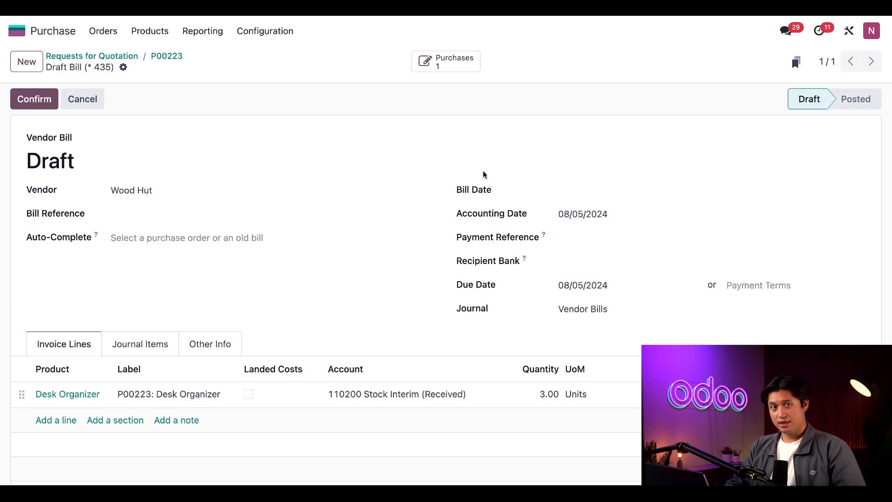
{"action": "left_click", "coordinate": [582, 214]}
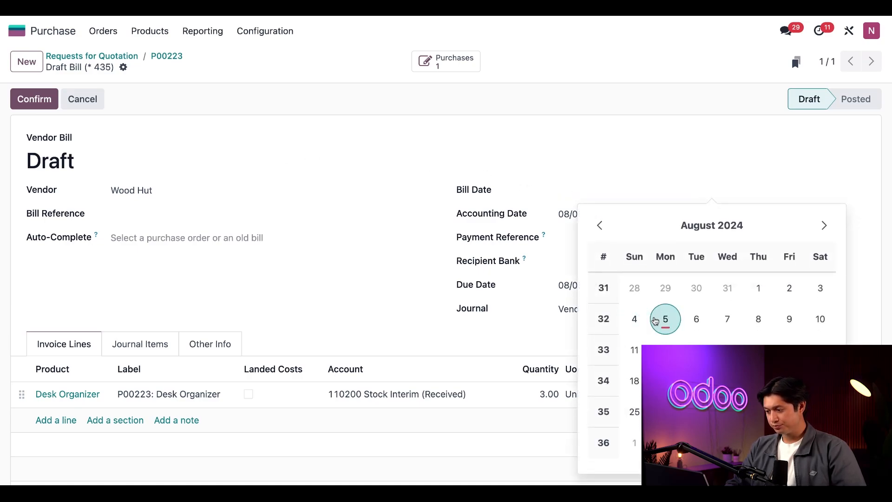
{"action": "left_click", "coordinate": [665, 319]}
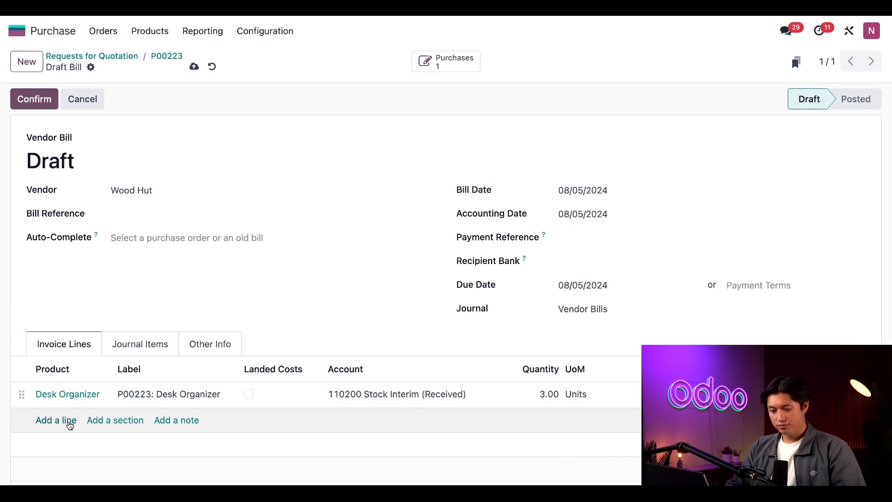
{"action": "type", "text": "im"}
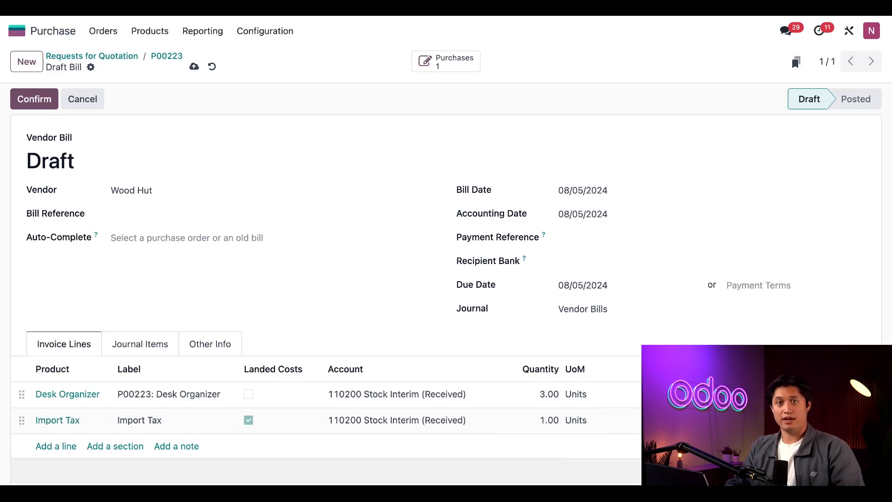
{"action": "mouse_move", "coordinate": [544, 457]}
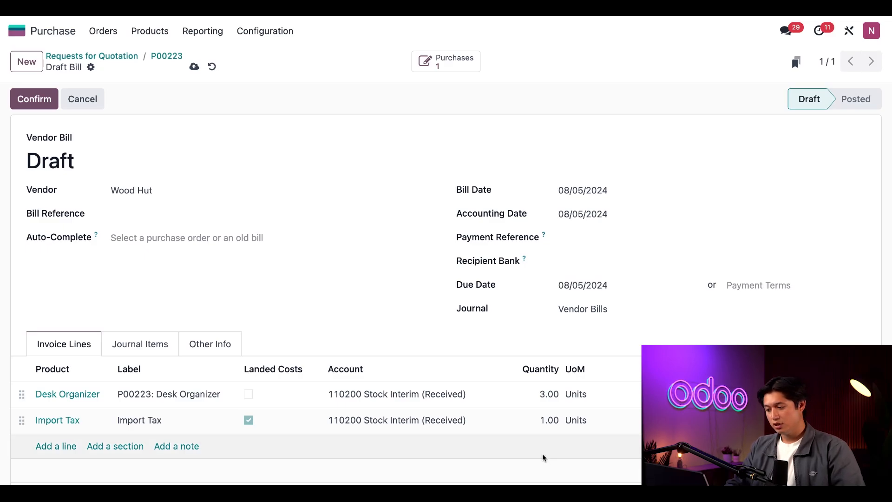
{"action": "mouse_move", "coordinate": [82, 128]}
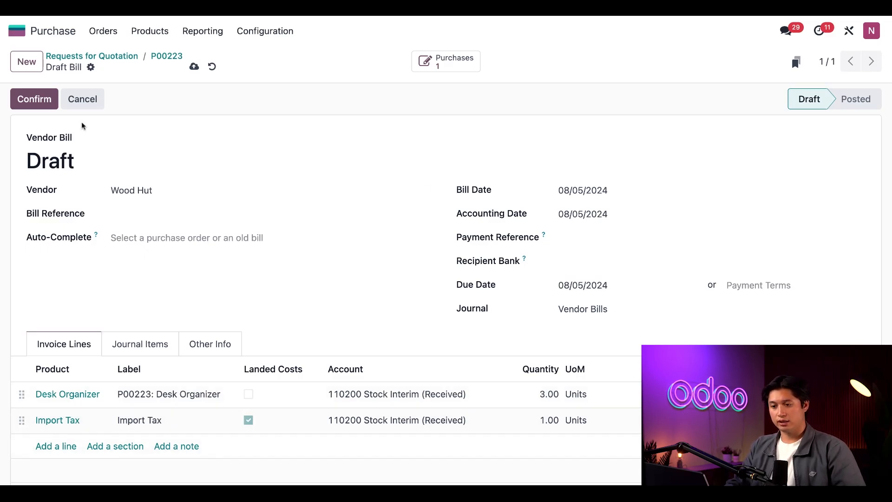
{"action": "left_click", "coordinate": [34, 99]}
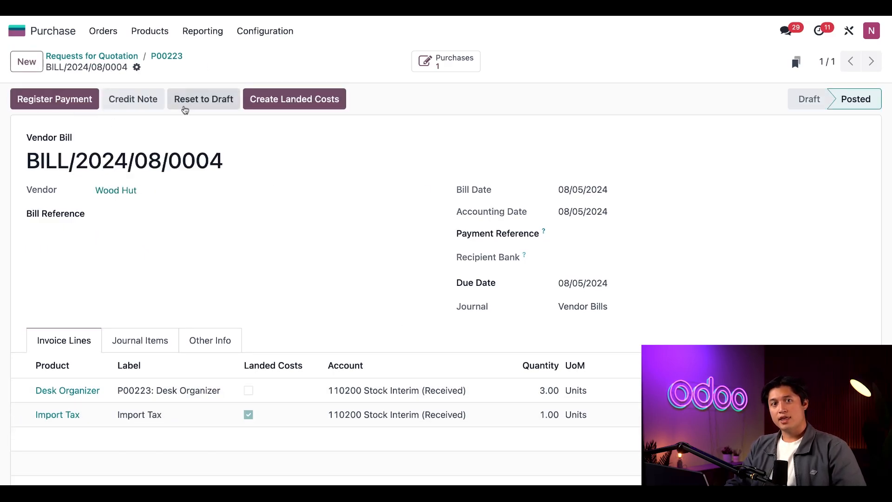
{"action": "mouse_move", "coordinate": [303, 89]}
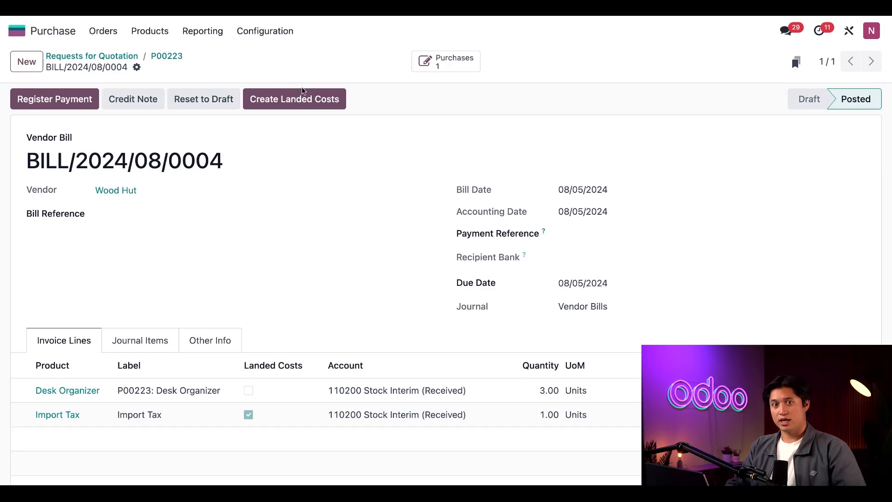
Create a landed cost from the bill and attach receipt WH/IN/00173 as its transfer.
{"action": "left_click", "coordinate": [294, 99]}
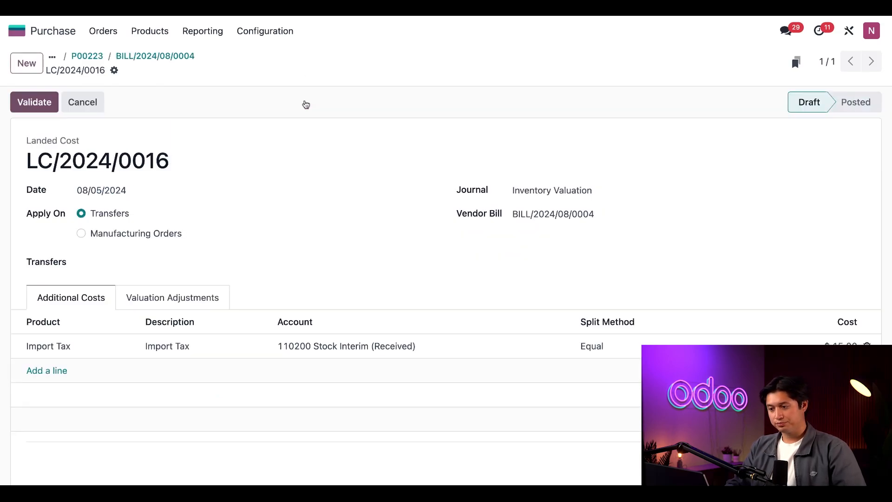
{"action": "mouse_move", "coordinate": [299, 120]}
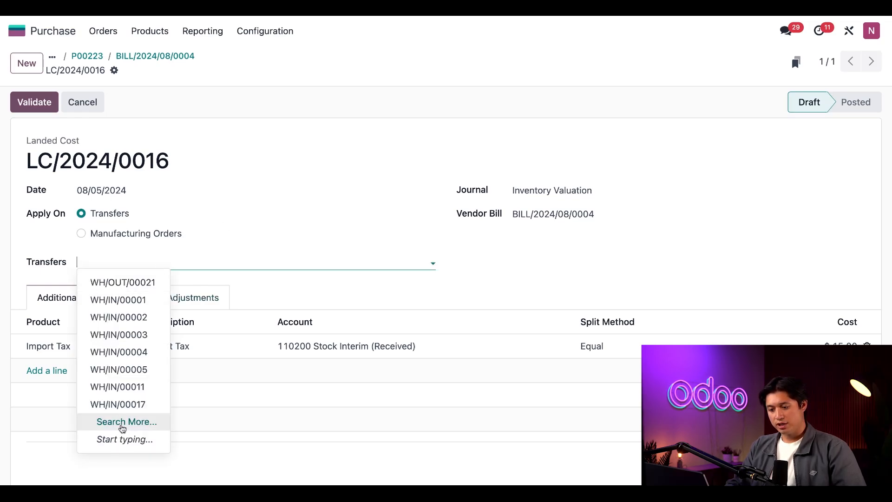
{"action": "left_click", "coordinate": [126, 422]}
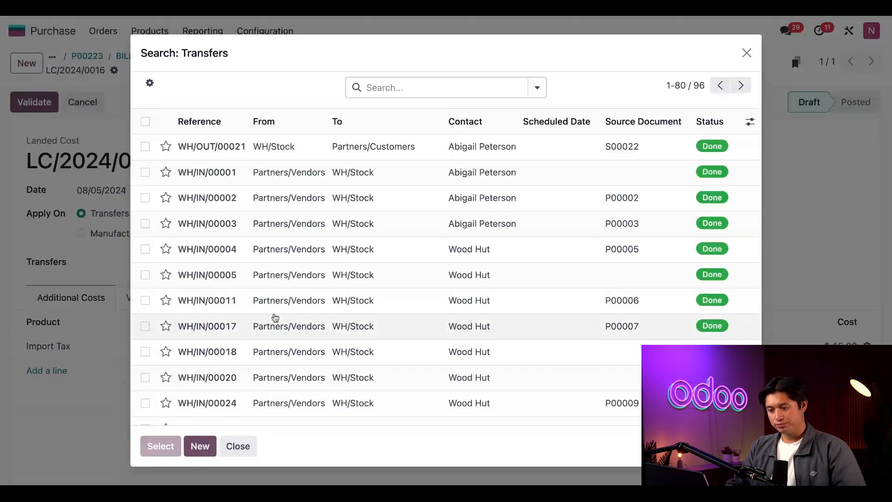
{"action": "mouse_move", "coordinate": [375, 279]}
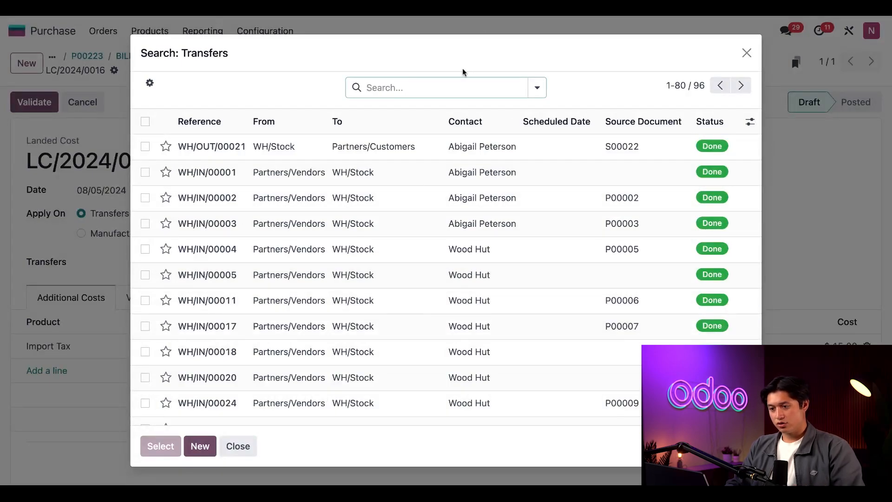
{"action": "type", "text": "002"}
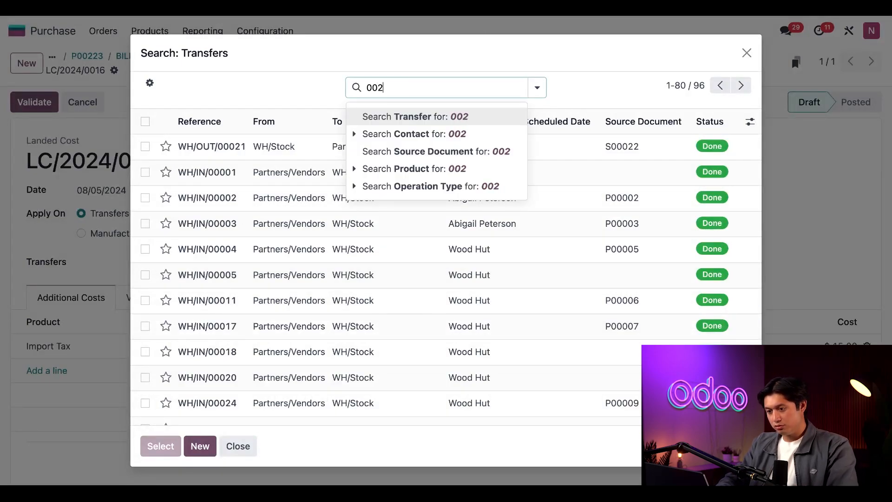
{"action": "left_click", "coordinate": [410, 116]}
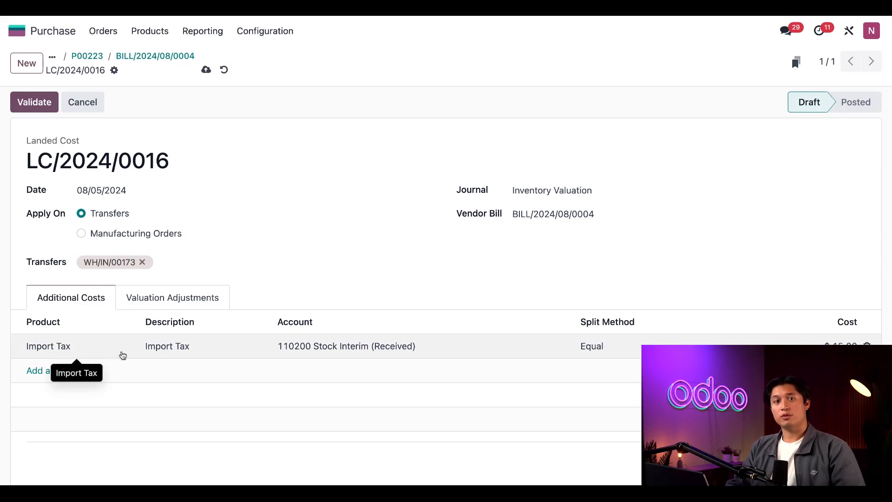
{"action": "mouse_move", "coordinate": [138, 355]}
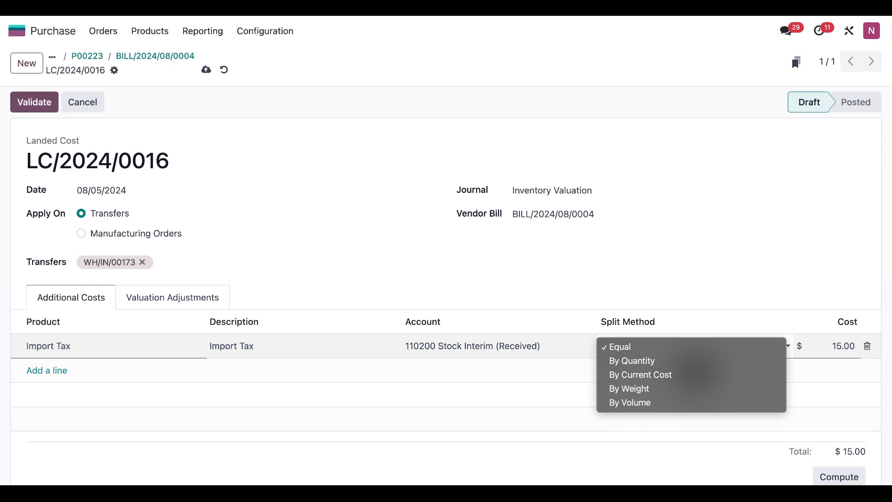
{"action": "mouse_move", "coordinate": [618, 348]}
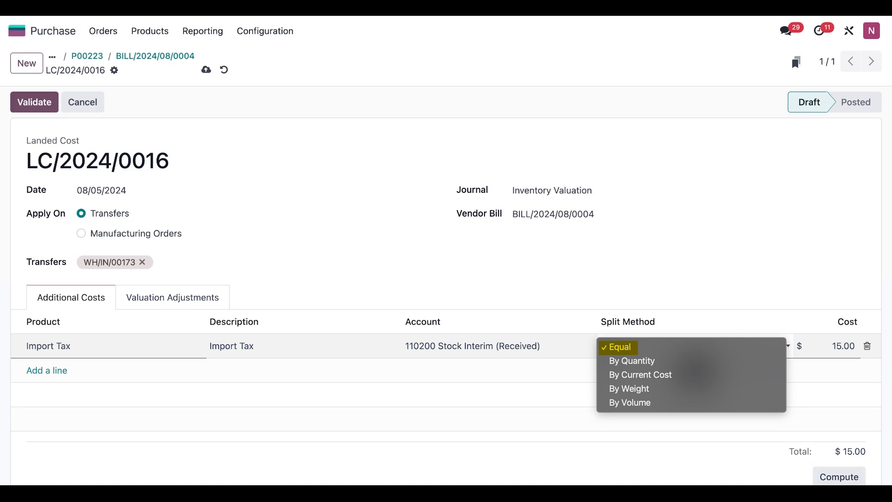
{"action": "mouse_move", "coordinate": [632, 360]}
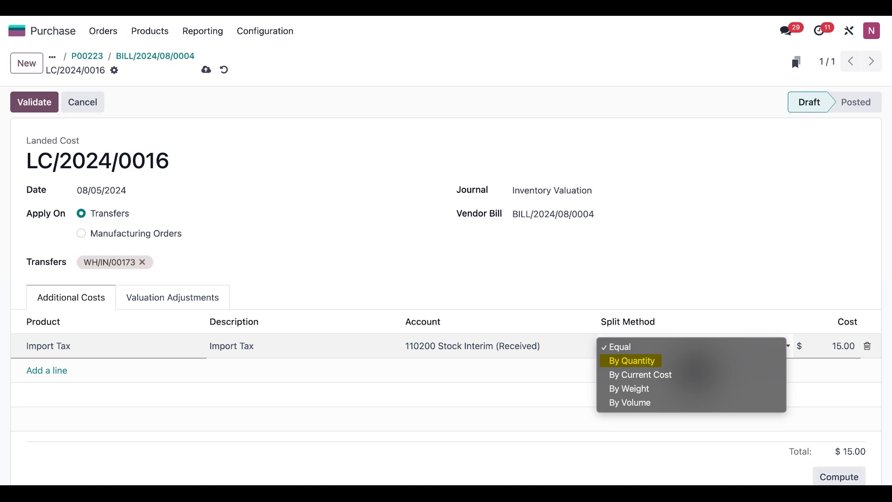
{"action": "mouse_move", "coordinate": [640, 375]}
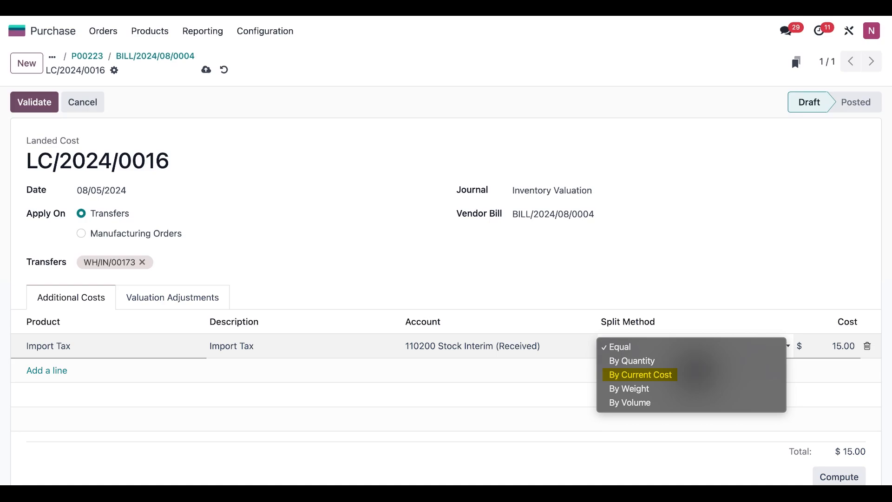
{"action": "mouse_move", "coordinate": [628, 396]}
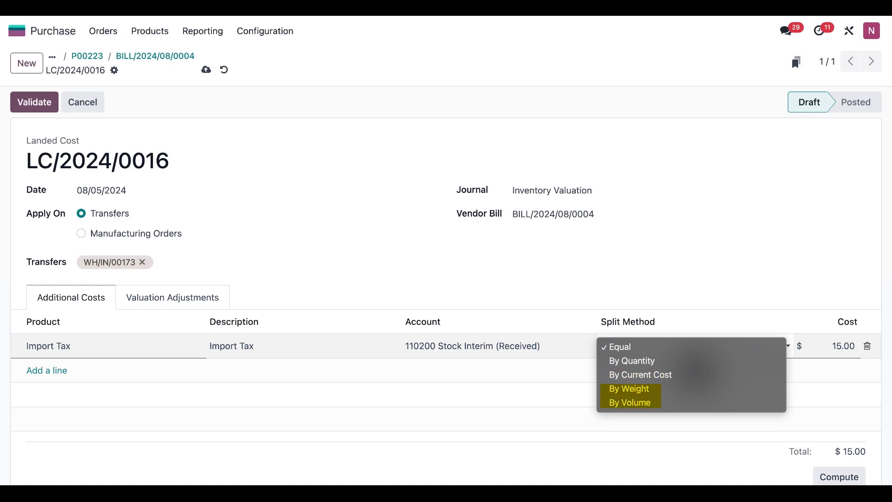
{"action": "left_click", "coordinate": [619, 348]}
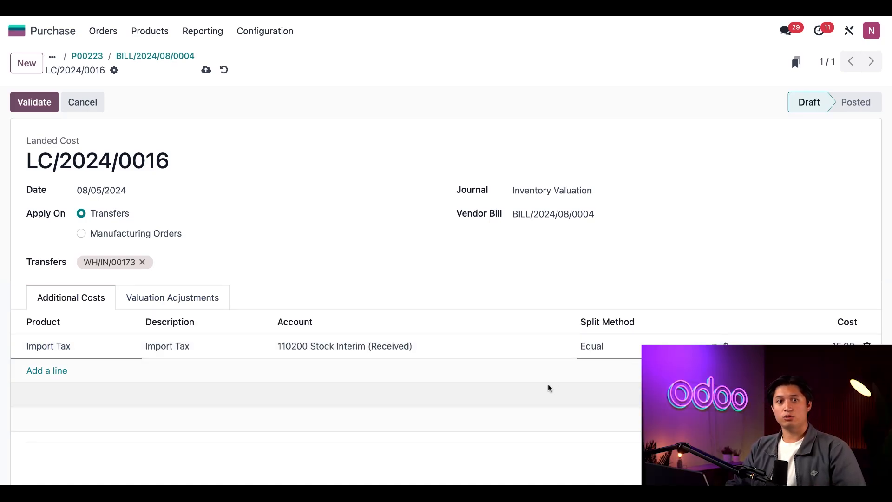
{"action": "mouse_move", "coordinate": [545, 413]}
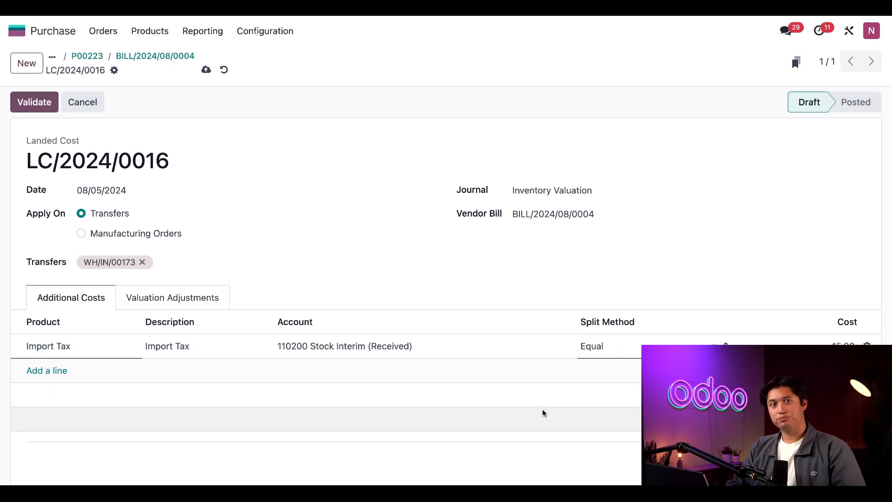
{"action": "mouse_move", "coordinate": [337, 303]}
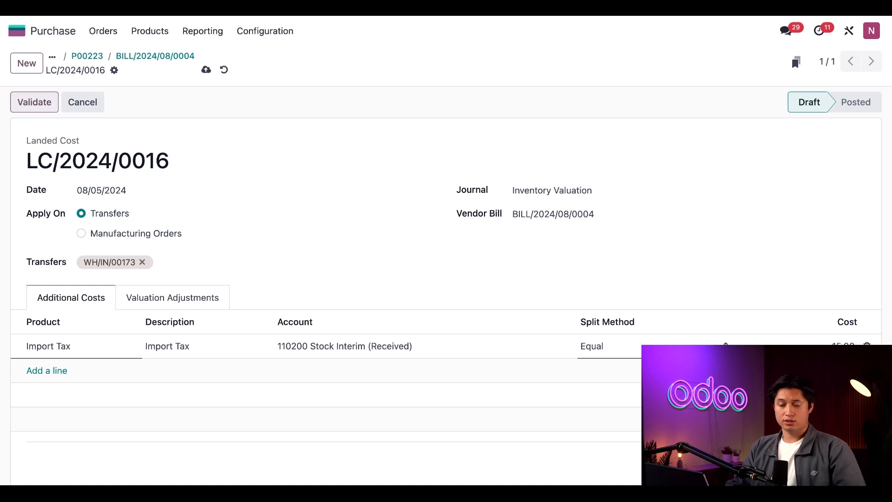
{"action": "left_click", "coordinate": [34, 102]}
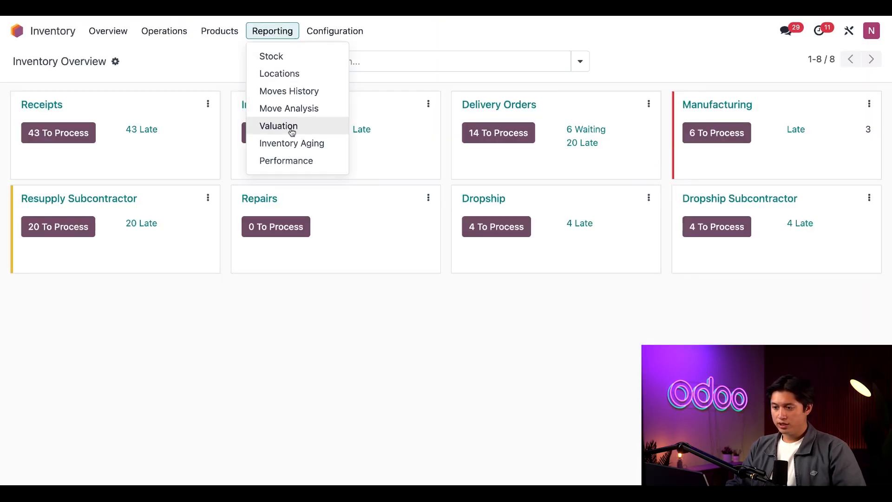
View the valuation report with Desk Organizer expanded: 3 units at $90.00 including the $15.00 landed cost.
{"action": "left_click", "coordinate": [278, 126]}
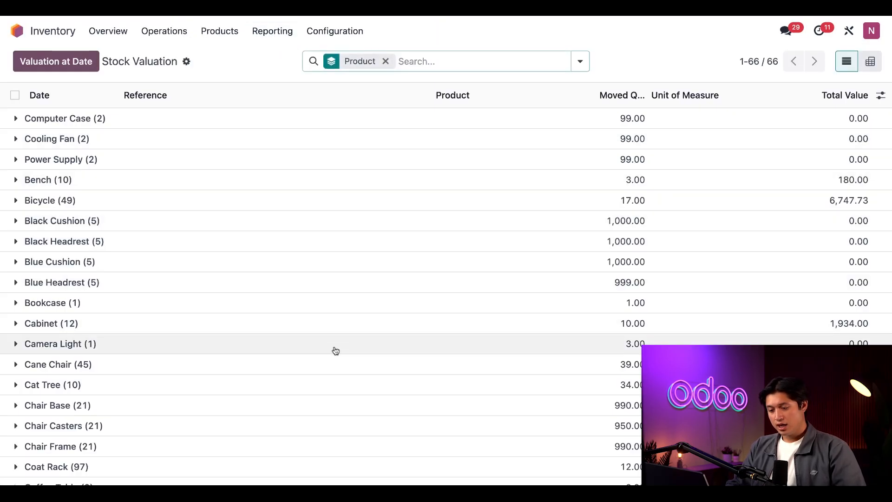
{"action": "scroll", "scroll_direction": "down", "scroll_amount": 3}
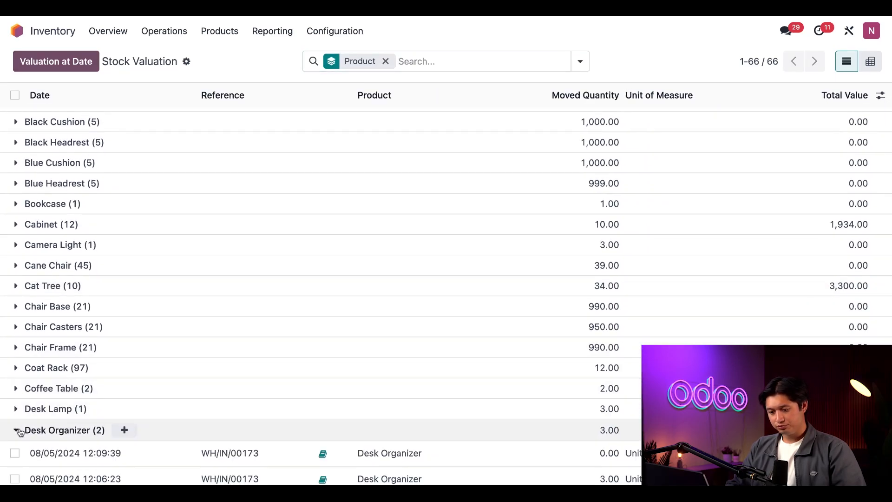
{"action": "left_click", "coordinate": [18, 430]}
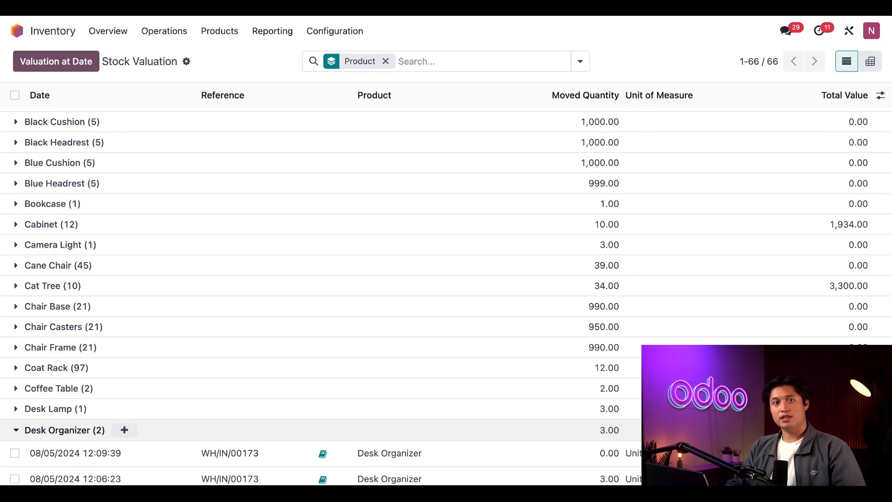
{"action": "mouse_move", "coordinate": [223, 439]}
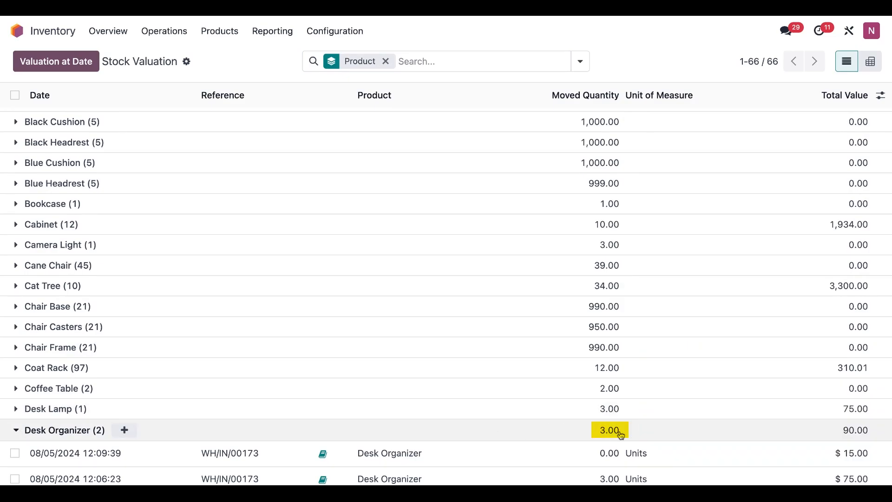
{"action": "mouse_move", "coordinate": [620, 435]}
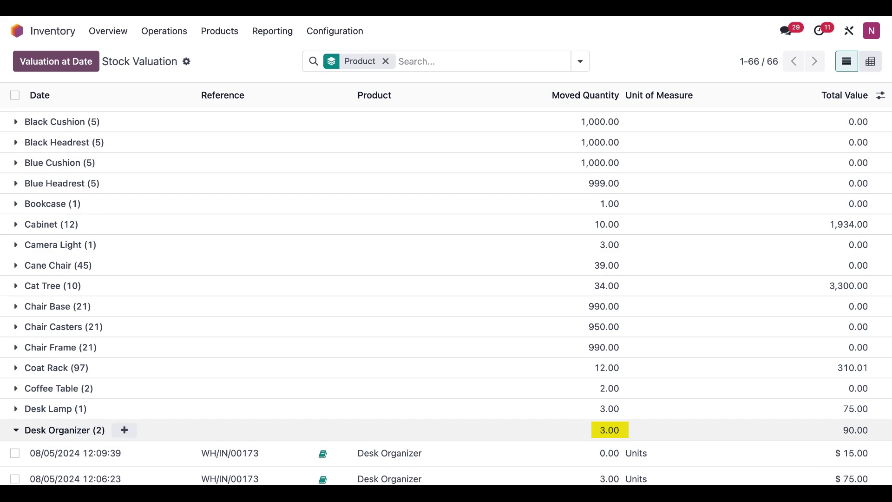
{"action": "mouse_move", "coordinate": [633, 435]}
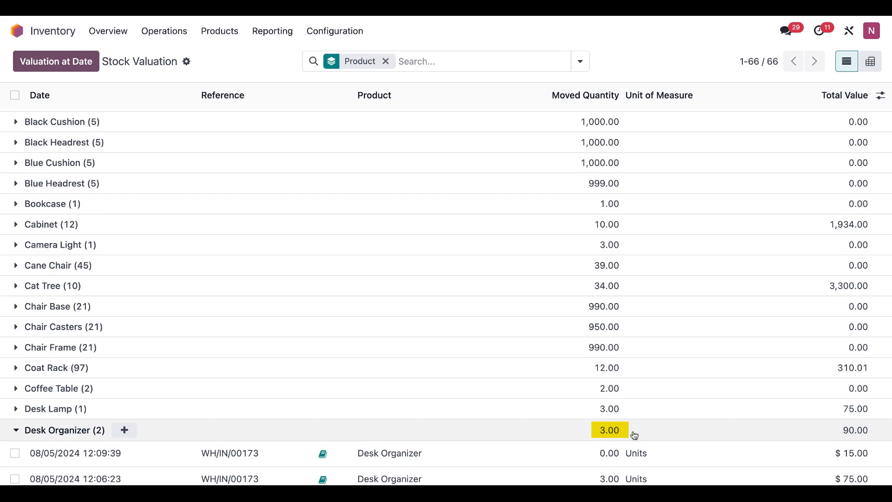
{"action": "mouse_move", "coordinate": [853, 433]}
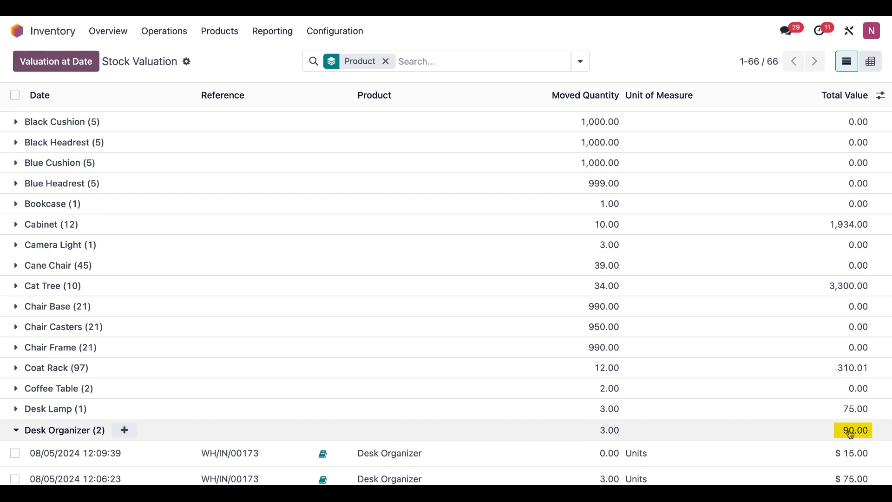
{"action": "scroll", "scroll_direction": "down", "scroll_amount": 3}
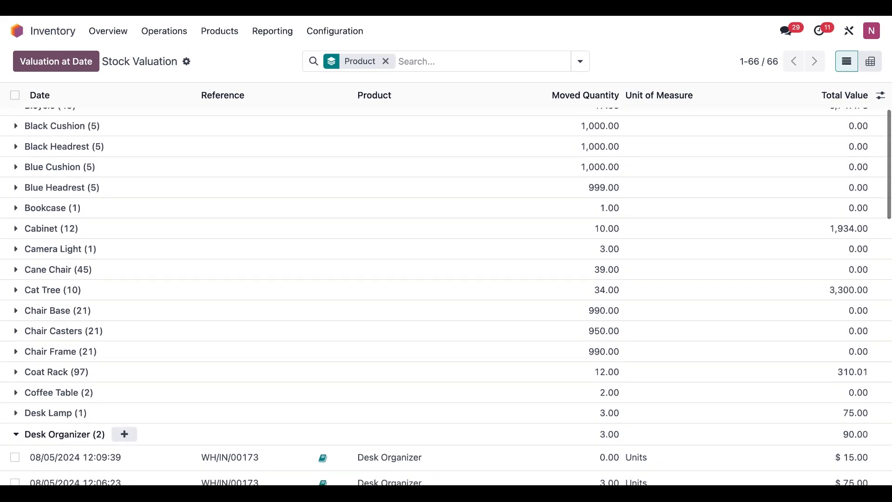
{"action": "scroll", "scroll_direction": "down", "scroll_amount": 3}
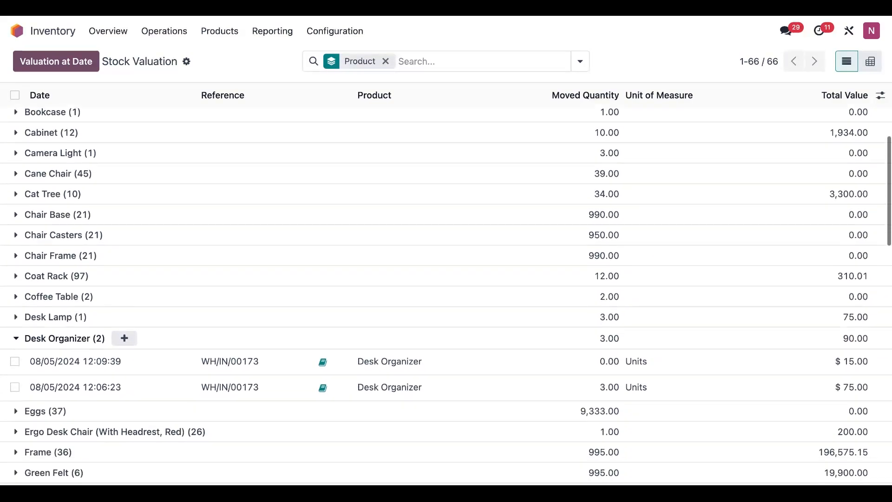